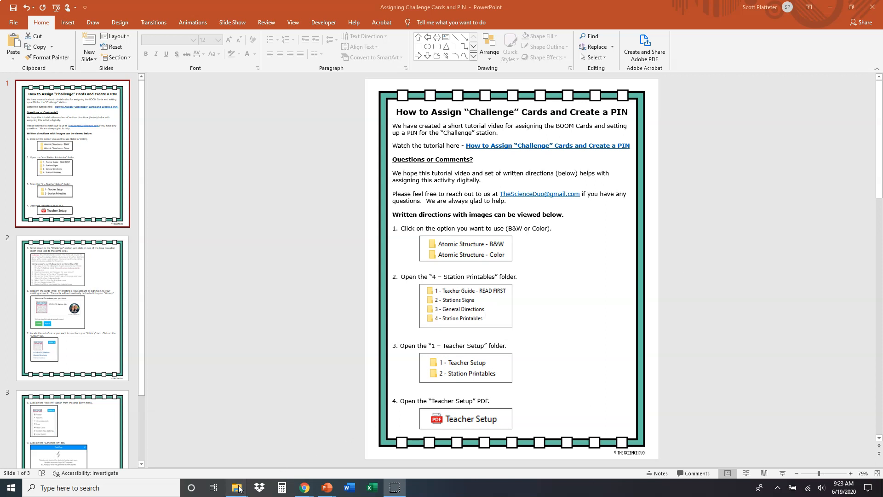
Step: Review the directions slides, including the one about generating the PIN, then return to slide 1
left_click(238, 488)
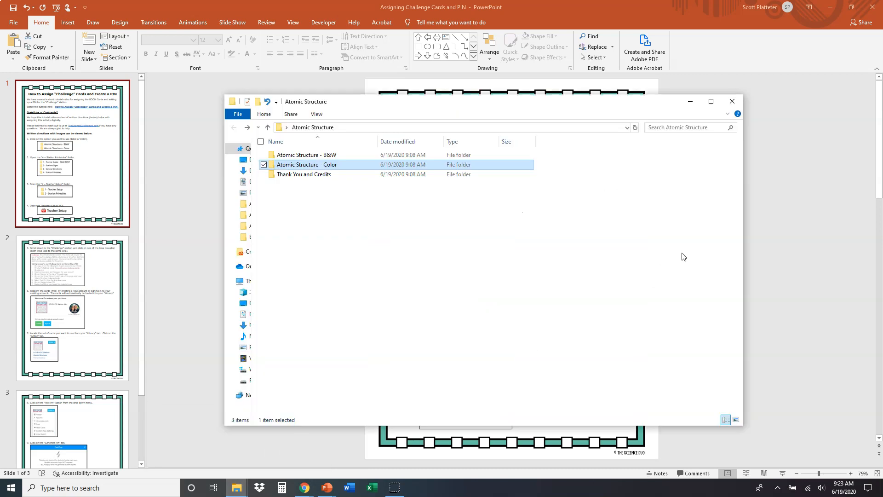
mouse_move(596, 161)
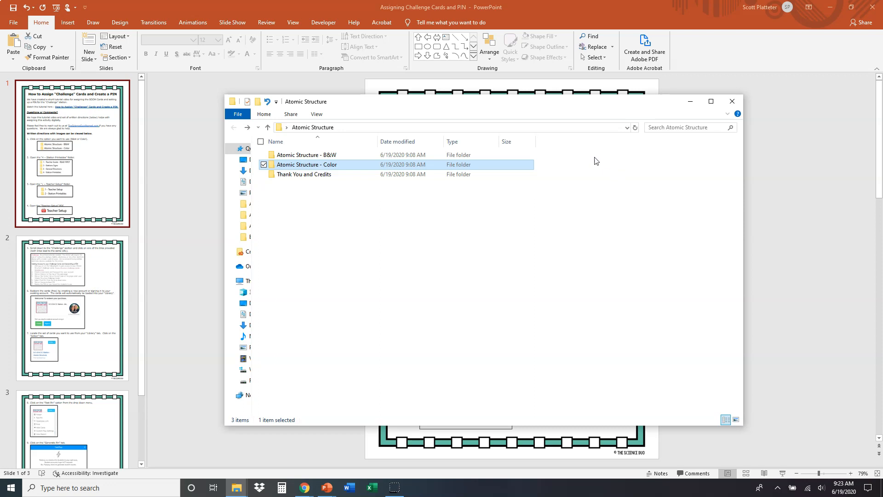
mouse_move(579, 129)
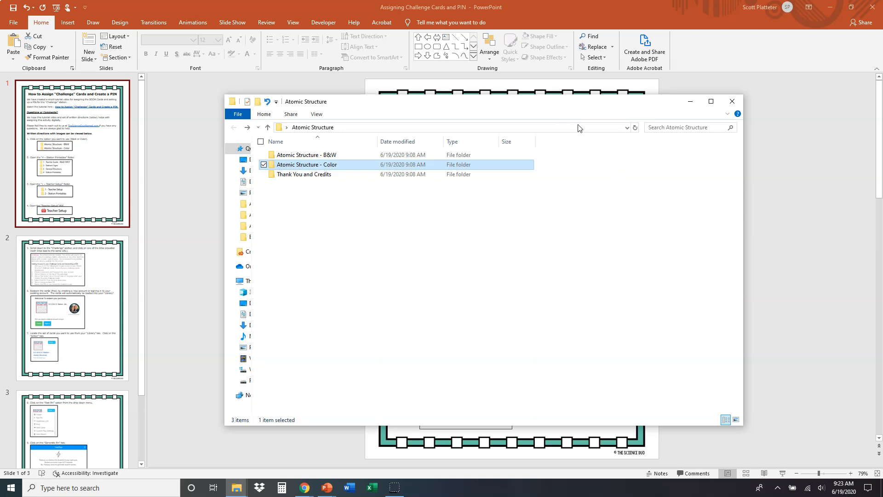
mouse_move(654, 224)
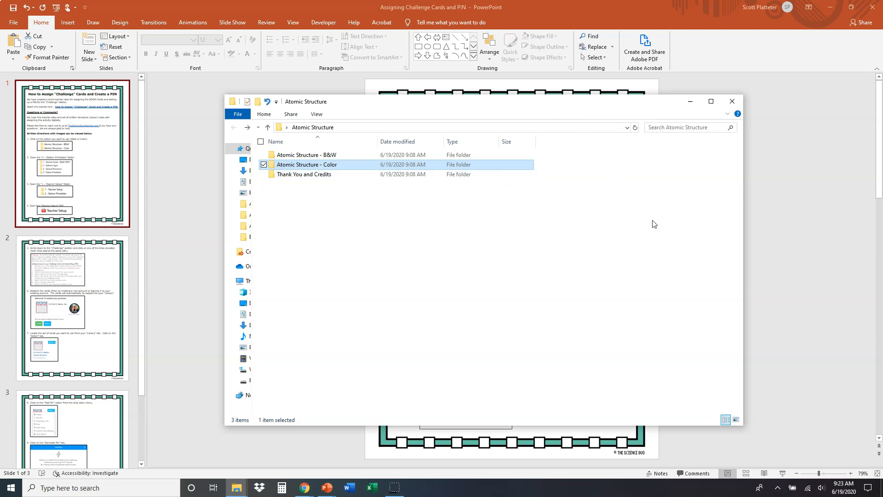
mouse_move(791, 247)
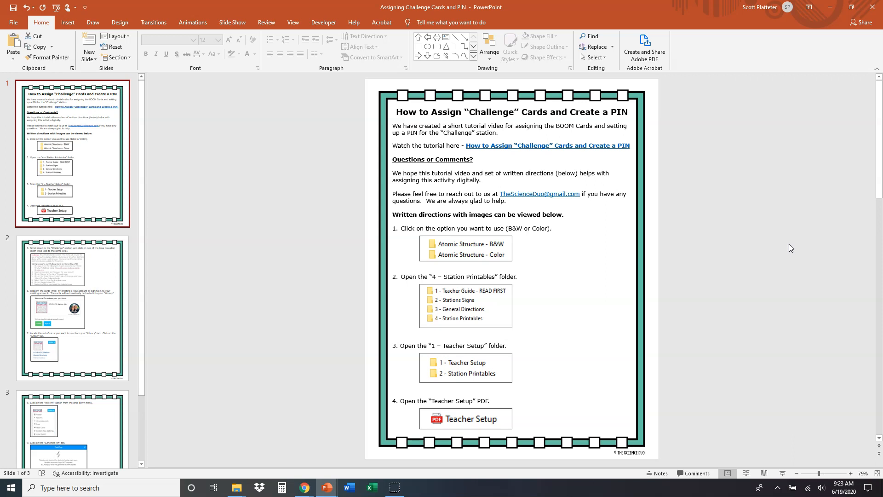
mouse_move(767, 207)
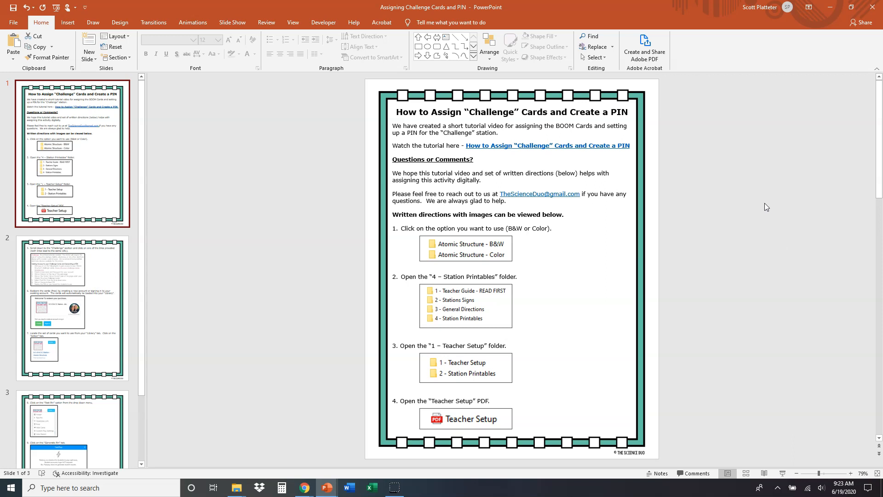
mouse_move(723, 192)
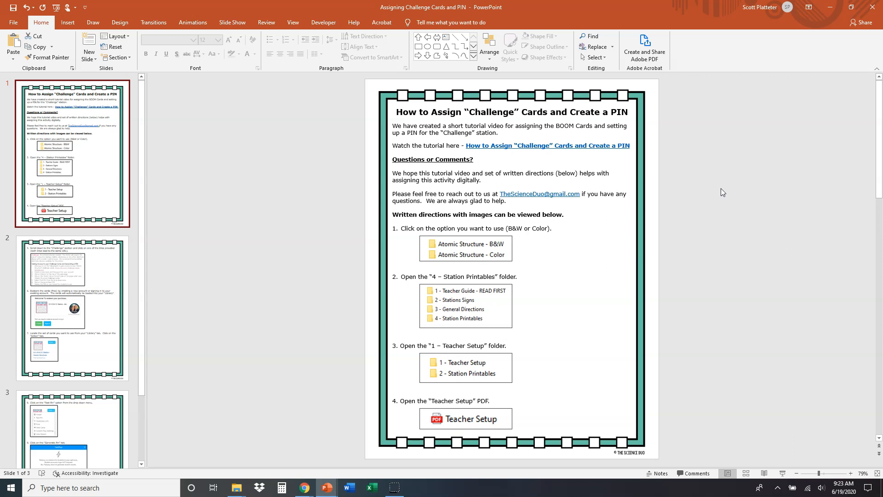
mouse_move(606, 147)
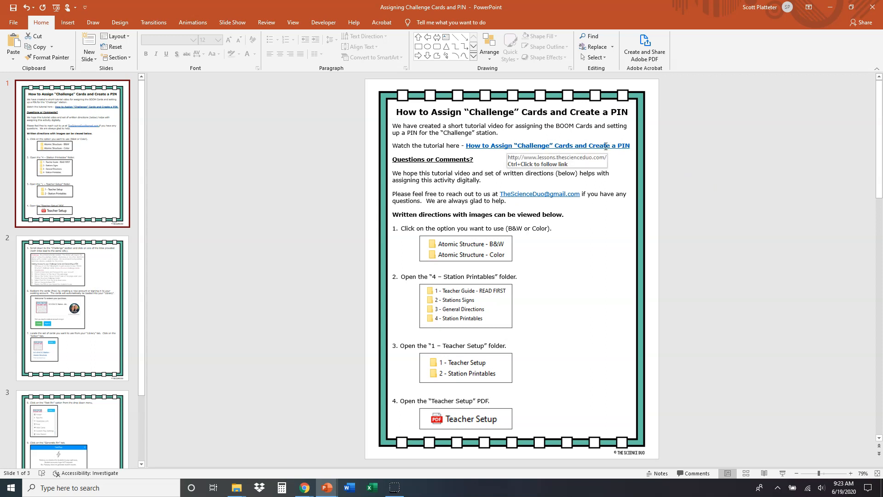
mouse_move(562, 152)
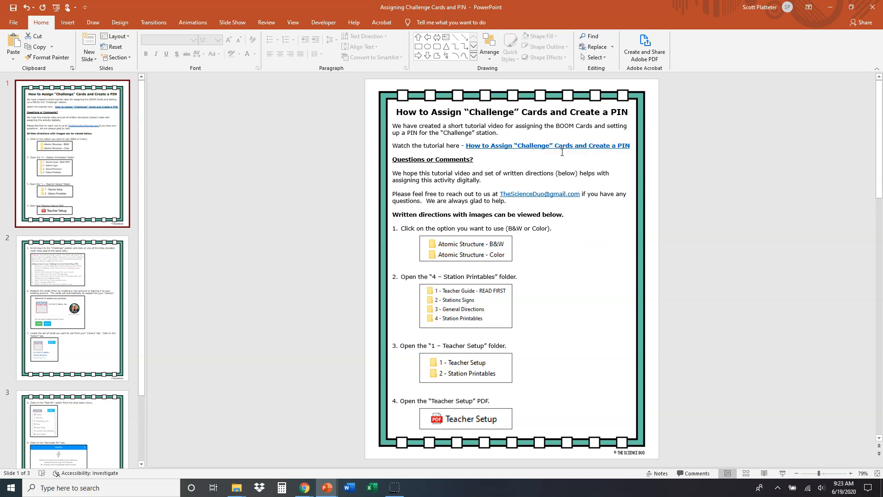
mouse_move(470, 282)
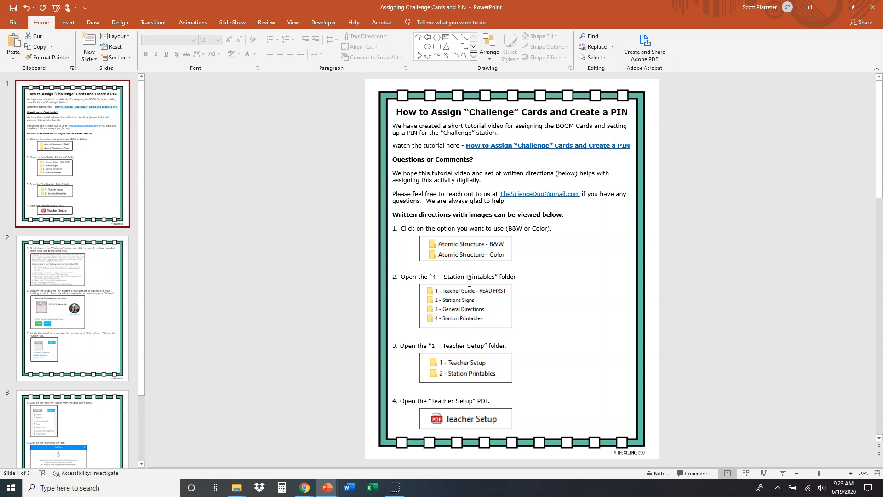
mouse_move(503, 332)
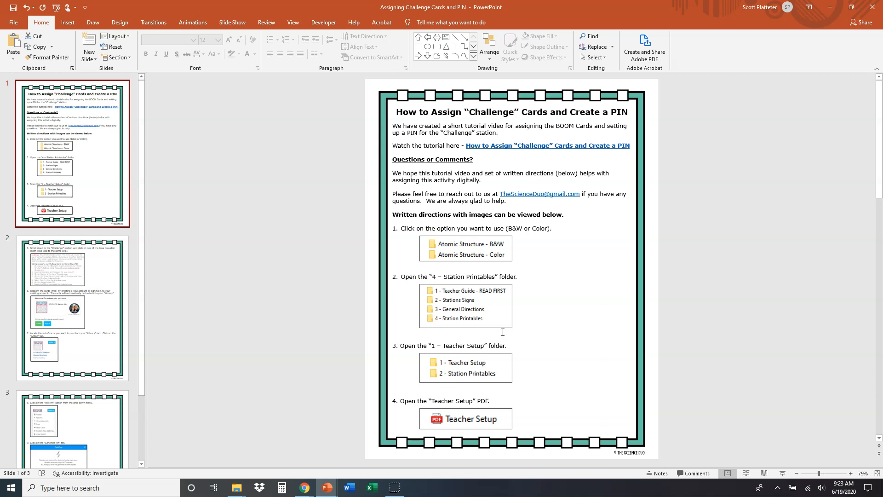
mouse_move(485, 241)
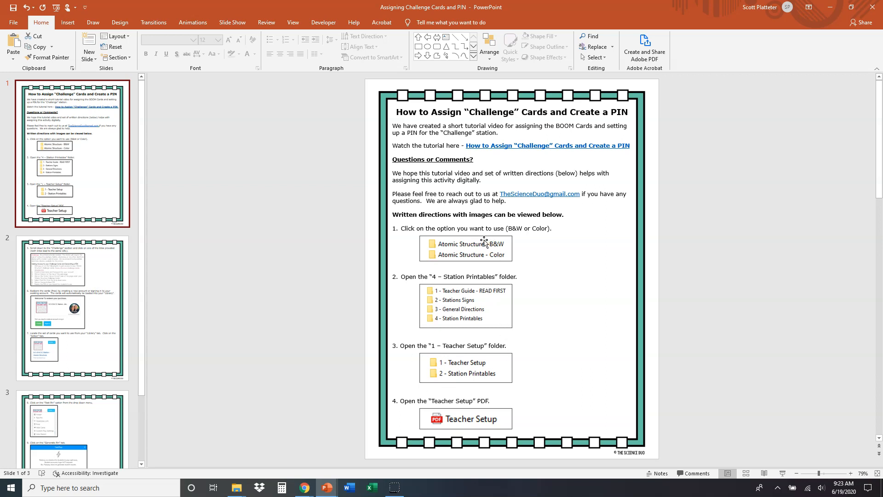
left_click(72, 308)
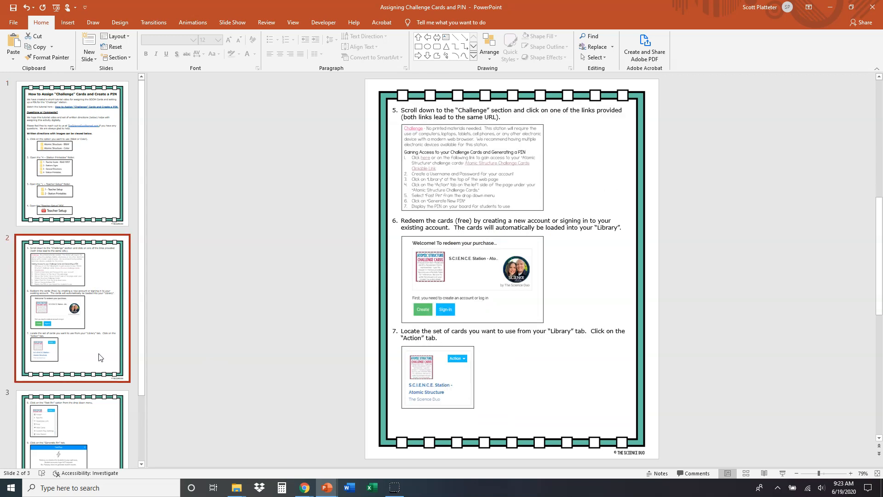
left_click(72, 380)
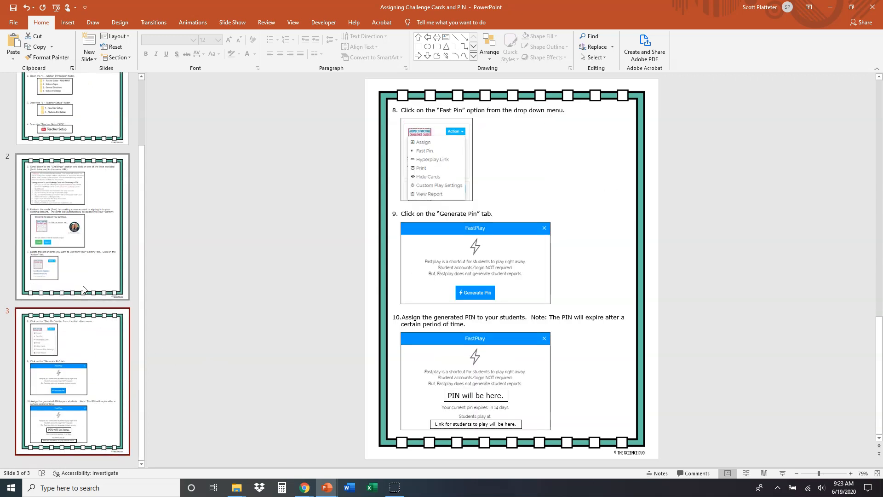
left_click(72, 152)
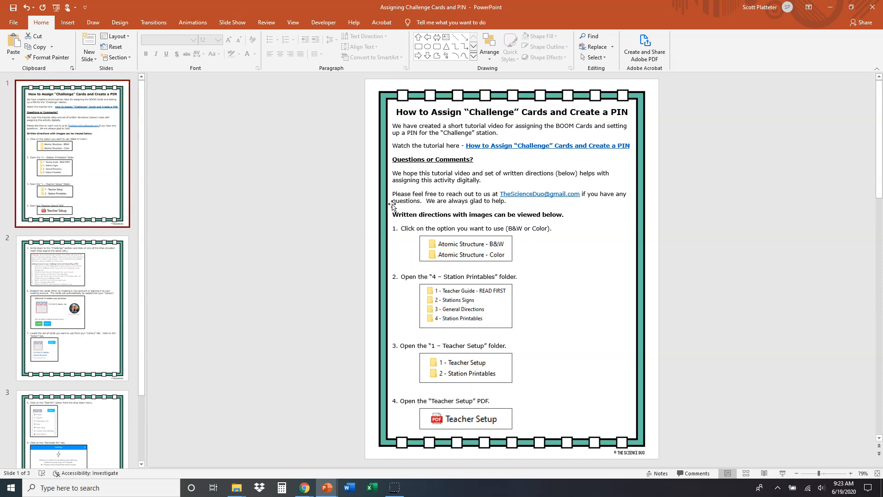
mouse_move(436, 185)
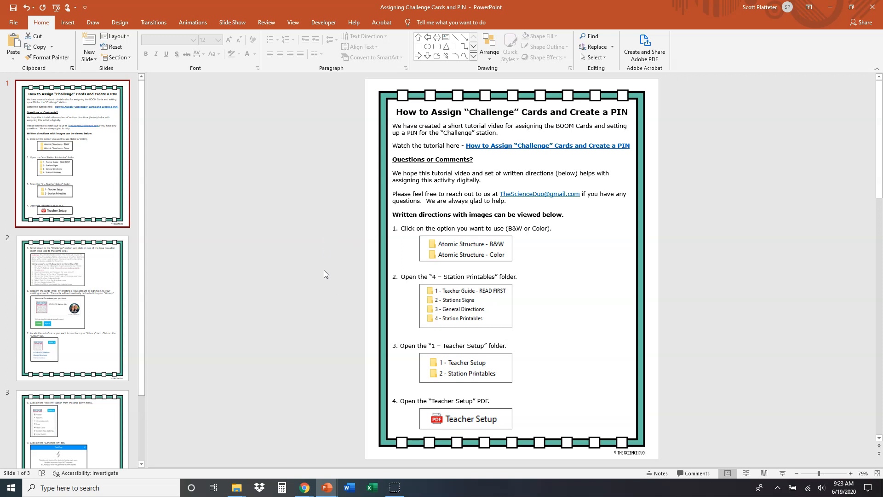
mouse_move(236, 488)
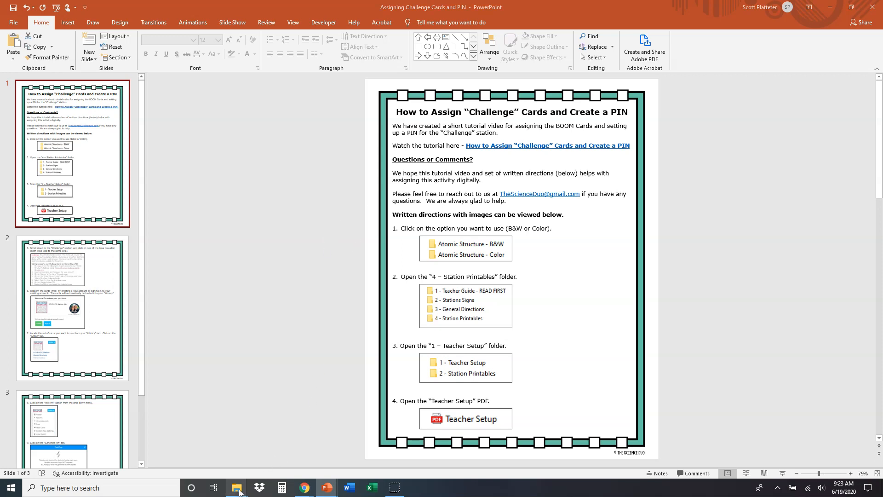
Step: Back in the Atomic Structure folder, enter Atomic Structure - Color to list its station folders
left_click(236, 487)
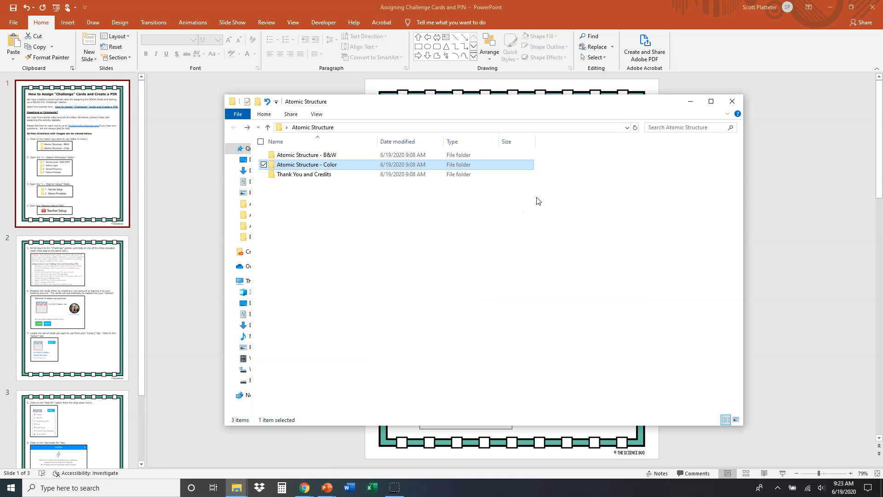
mouse_move(388, 189)
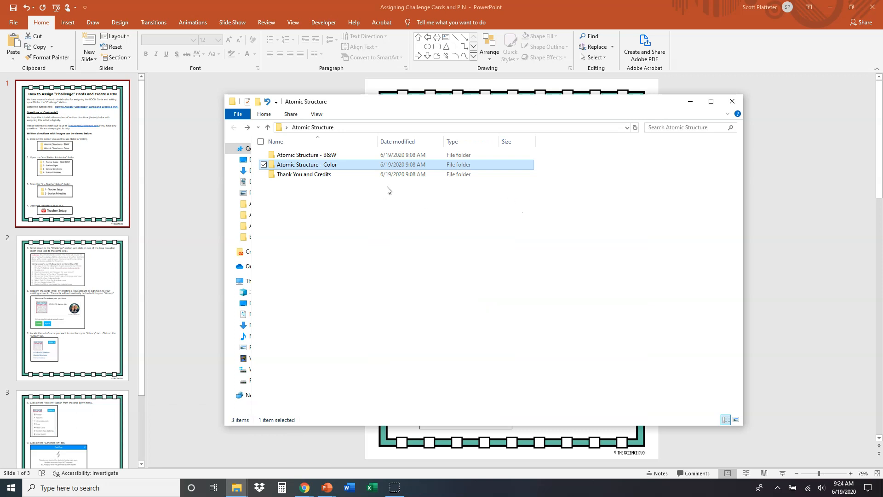
mouse_move(322, 171)
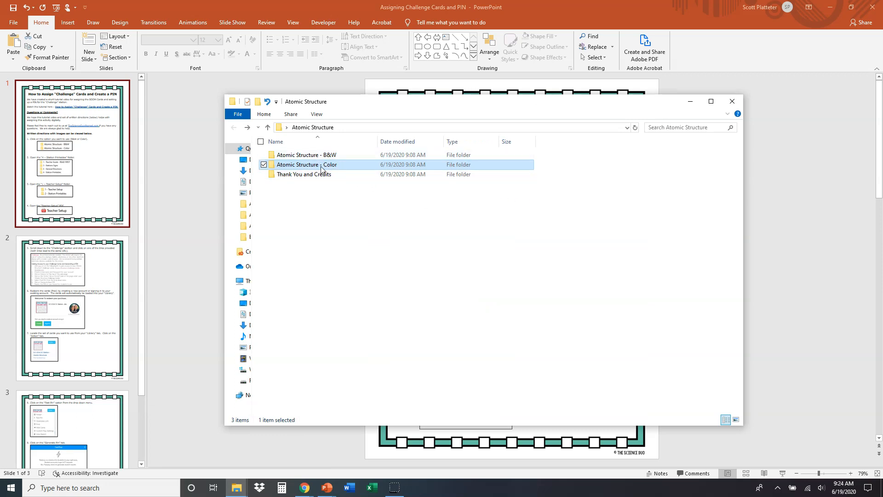
double_click(306, 165)
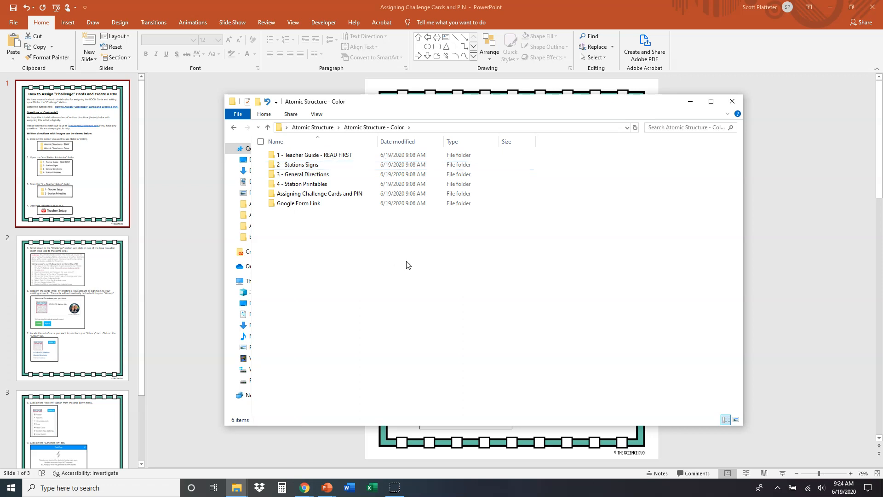
mouse_move(320, 165)
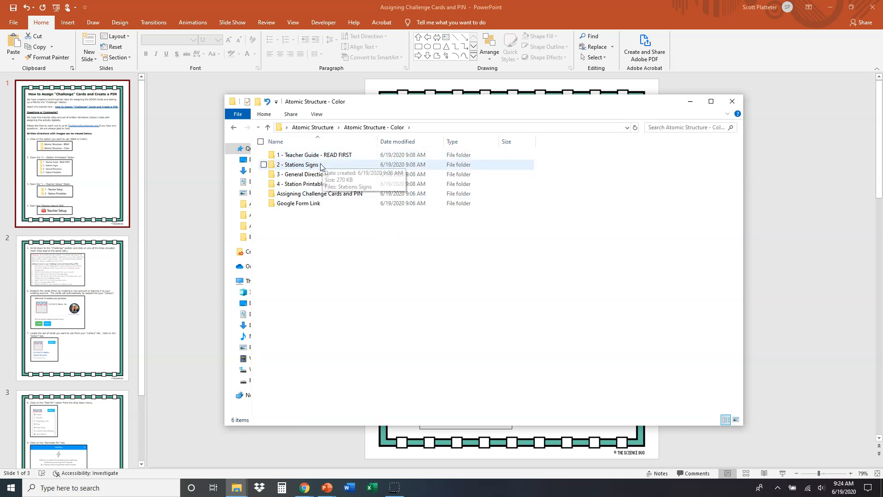
mouse_move(316, 174)
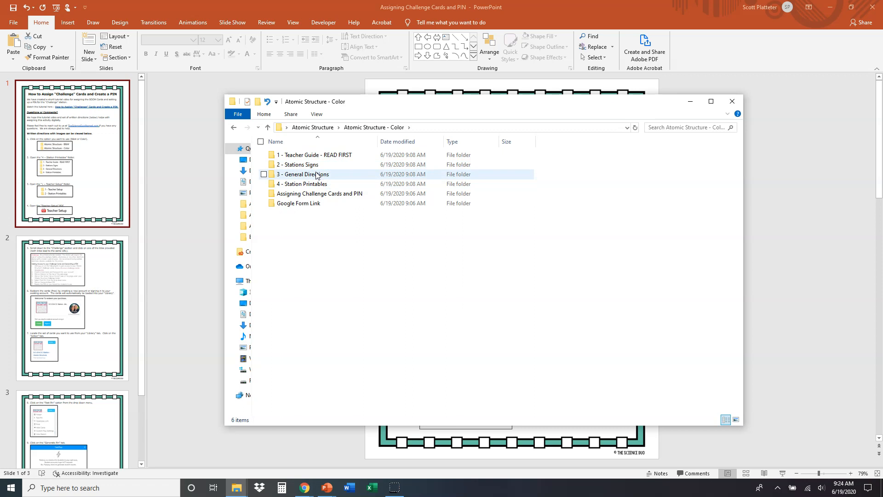
mouse_move(299, 202)
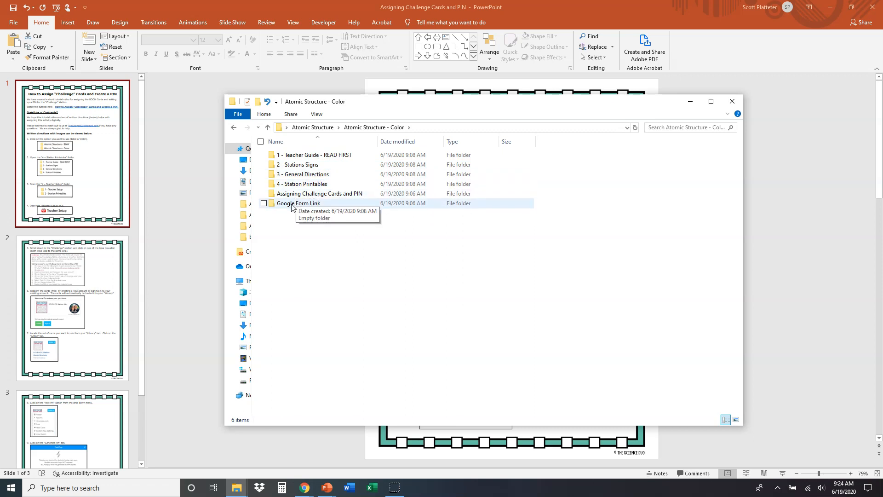
mouse_move(321, 209)
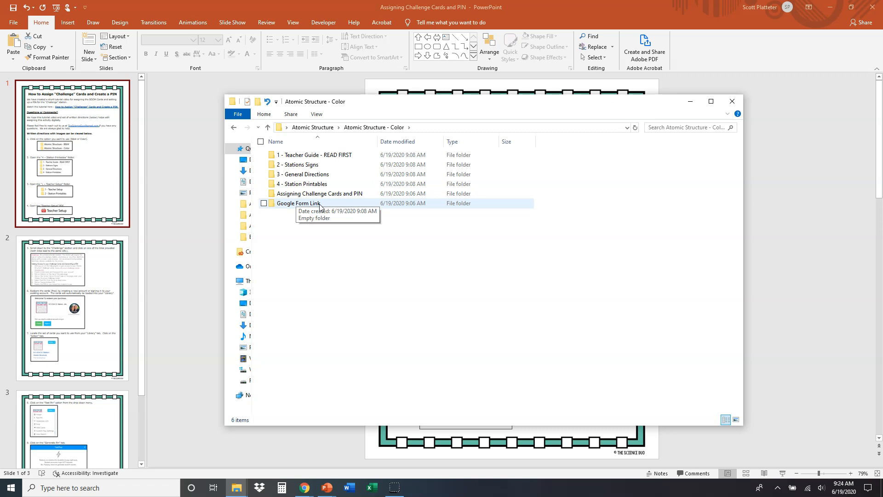
mouse_move(320, 193)
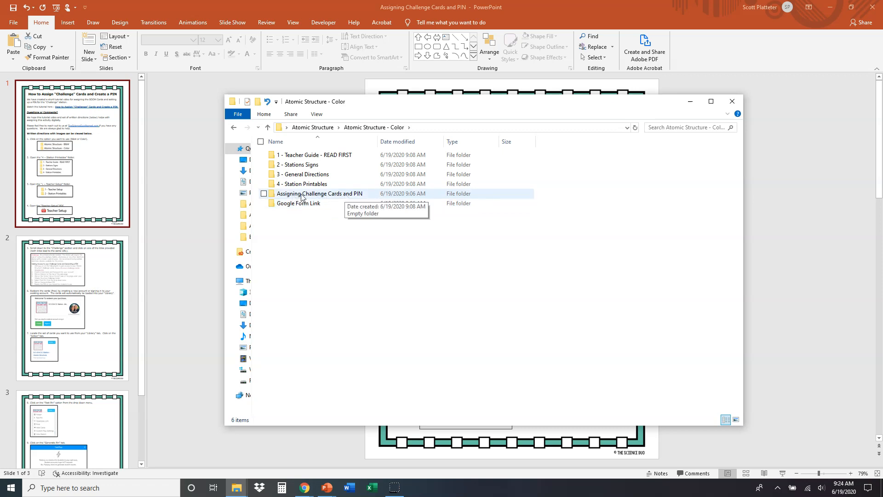
mouse_move(338, 213)
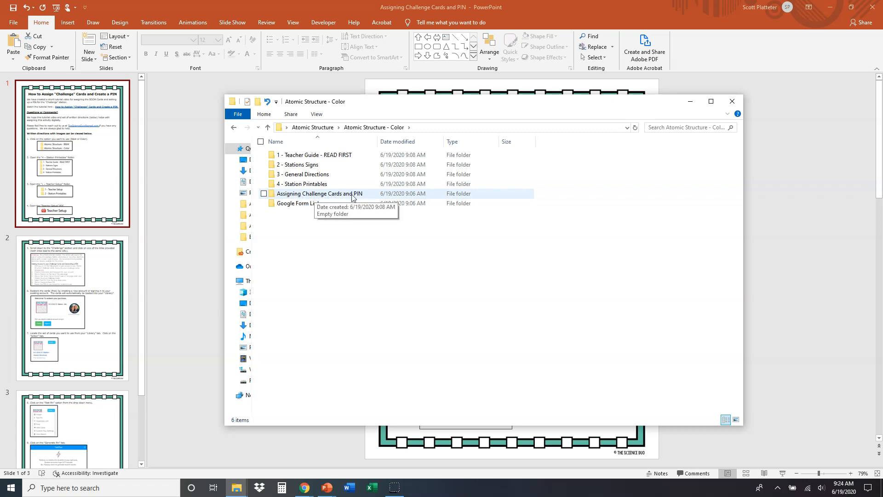
mouse_move(374, 268)
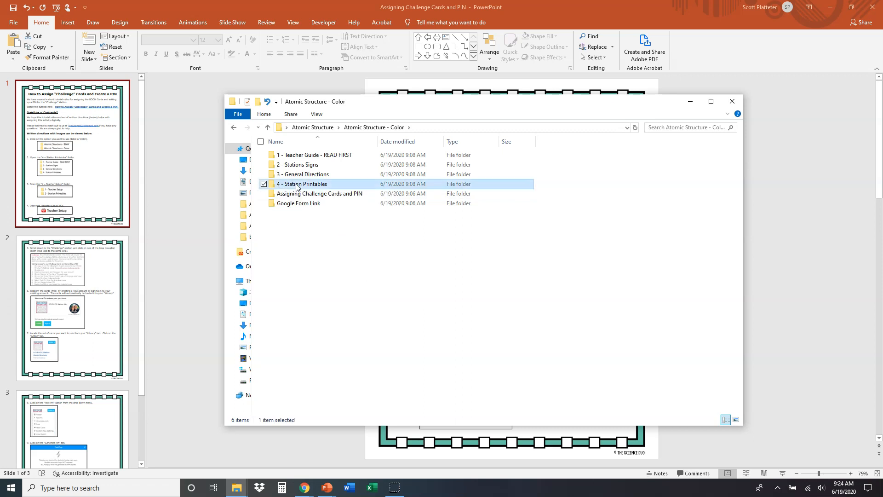
Step: Enter 4 - Station Printables, then 1 - Teacher Setup, and launch the Teacher Setup PDF
double_click(303, 184)
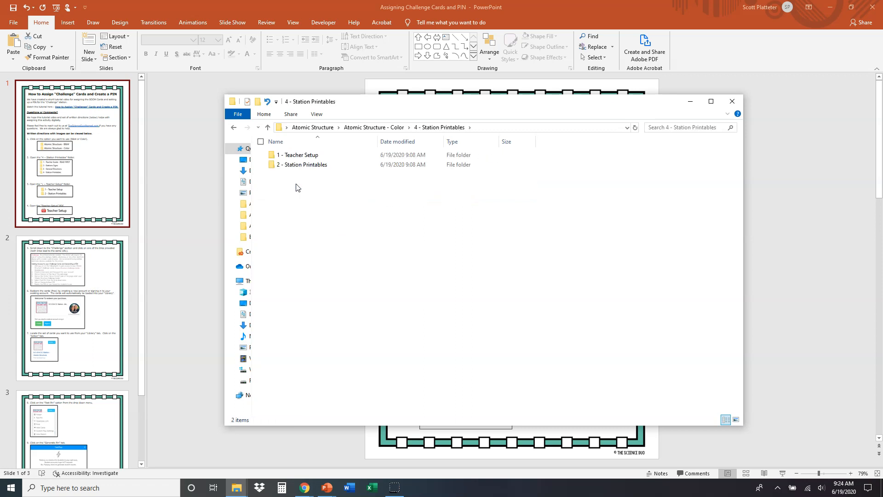
left_click(302, 155)
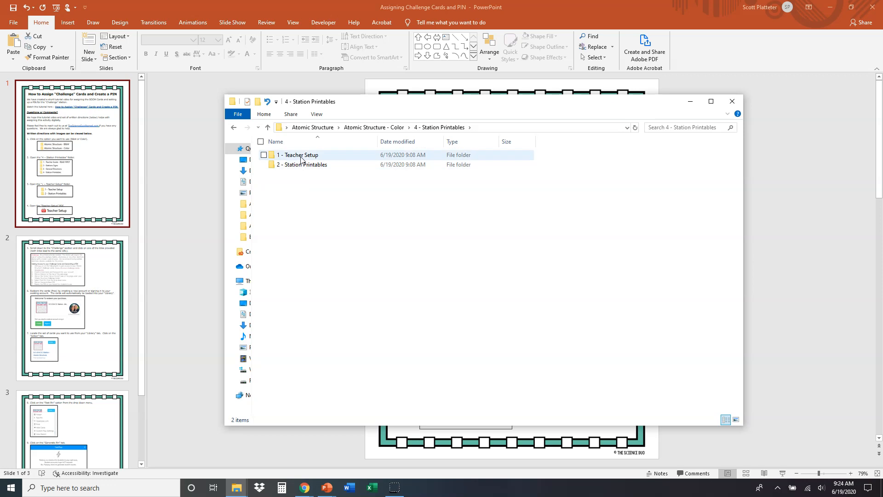
double_click(298, 155)
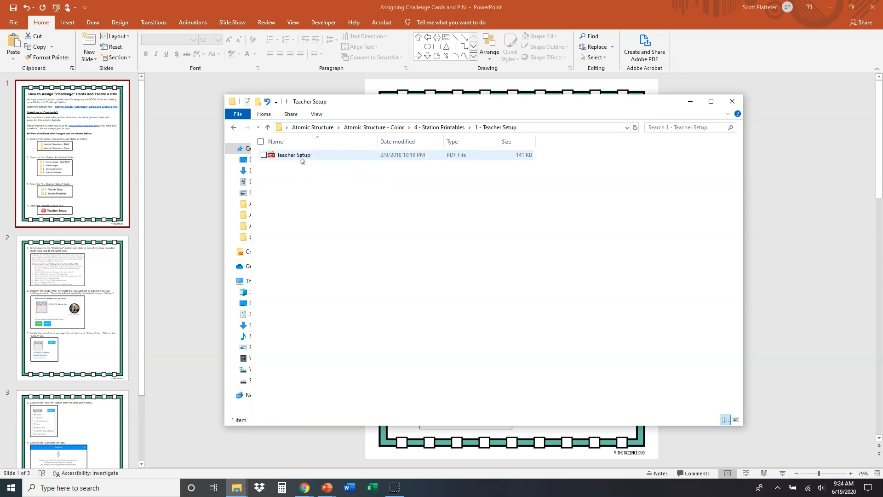
mouse_move(293, 156)
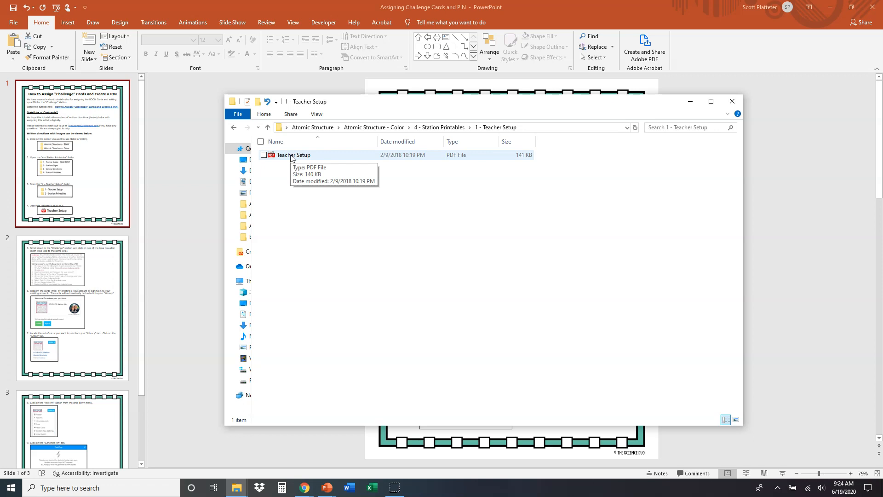
double_click(292, 154)
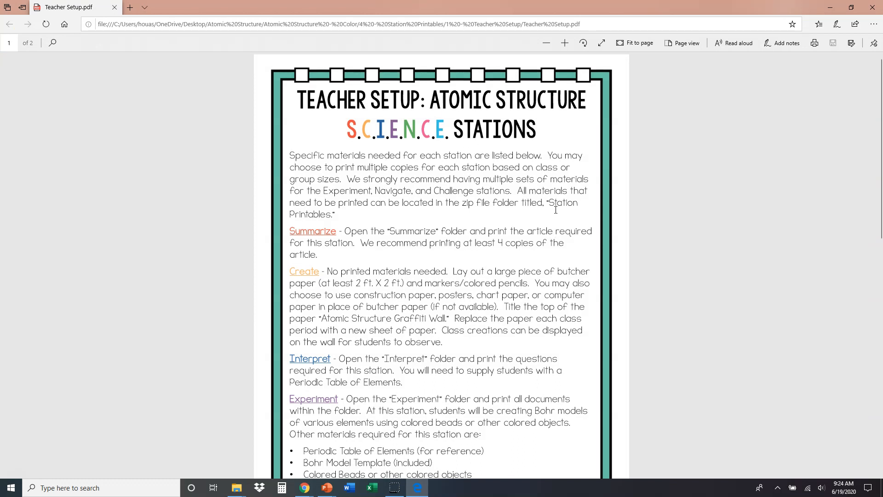
Step: Scroll to page 2, dismiss the Edge banner and follow the Atomic Structure Challenge Cards link
scroll("down", 3)
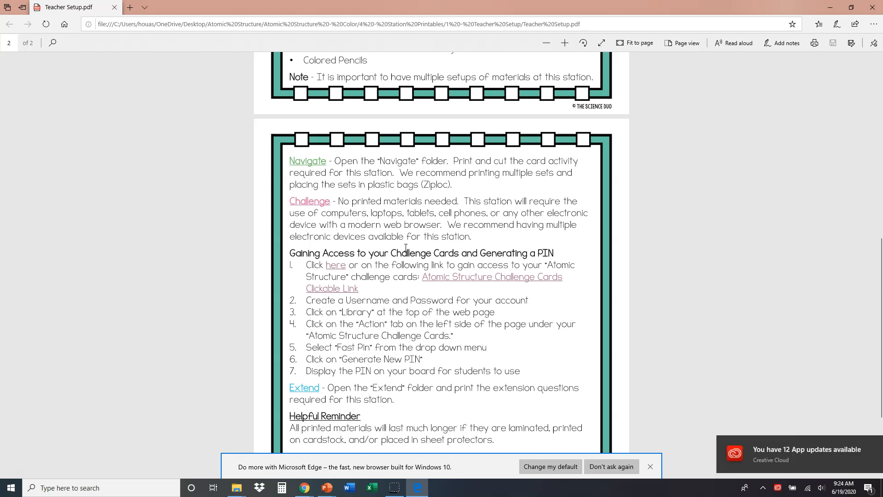
mouse_move(804, 367)
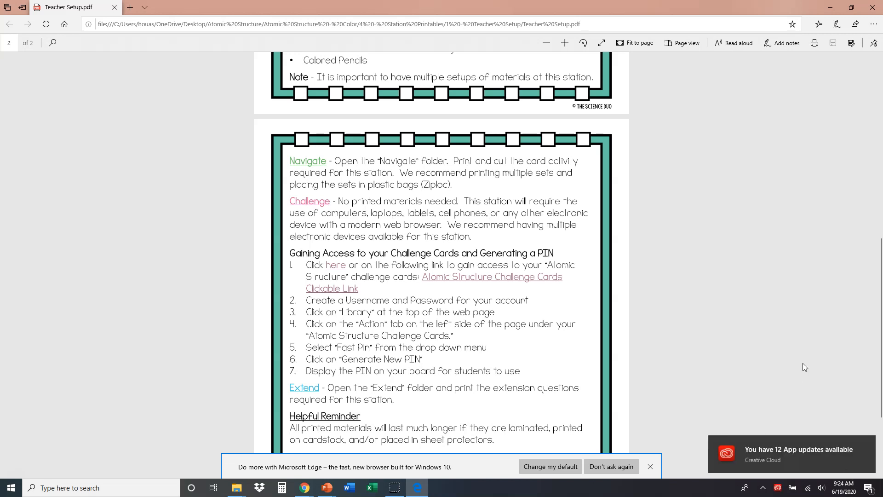
left_click(650, 466)
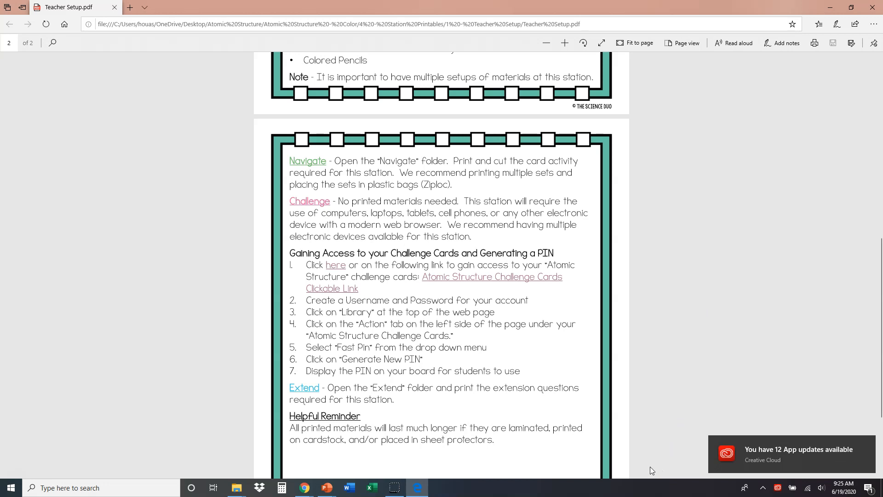
mouse_move(711, 294)
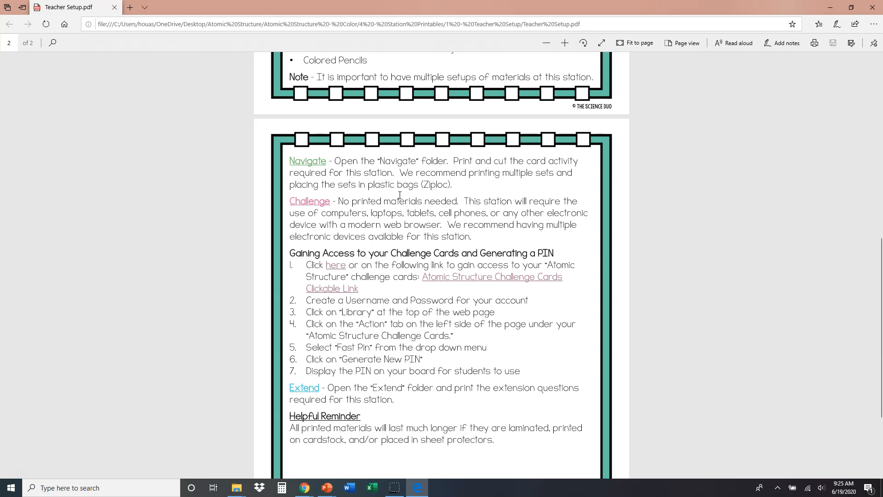
mouse_move(475, 258)
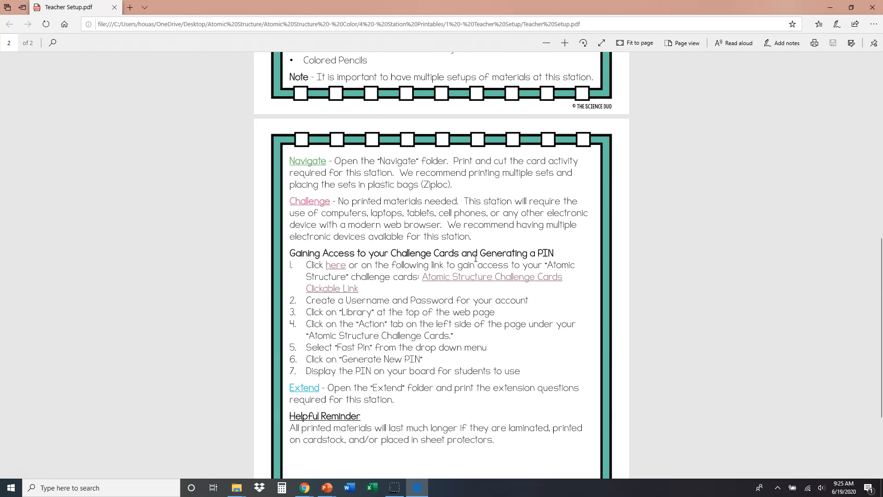
mouse_move(335, 265)
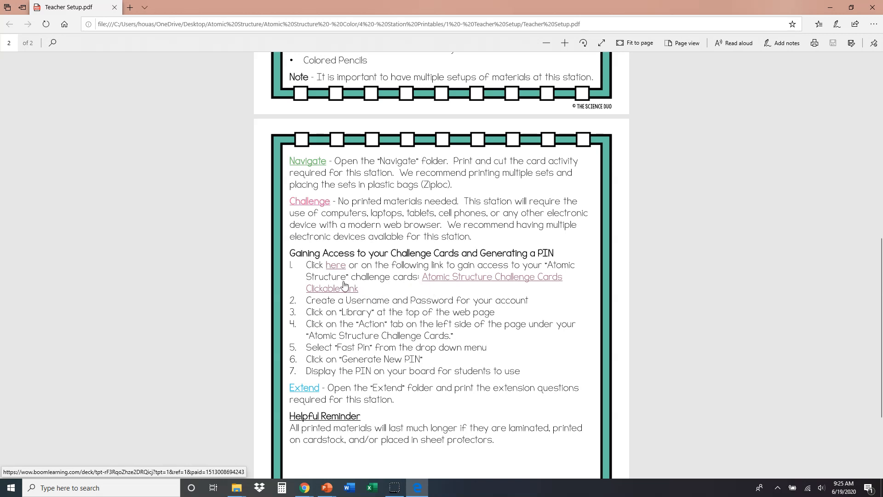
left_click(335, 266)
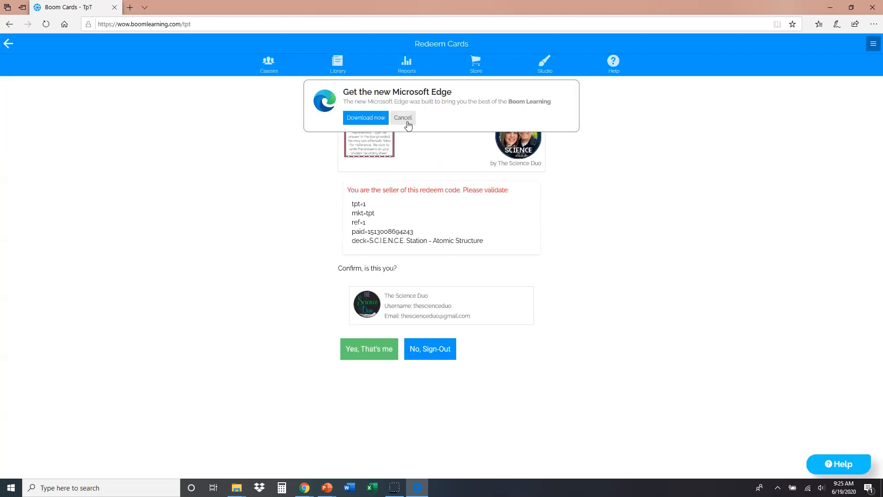
Step: Dismiss the Edge prompt and confirm 'Yes, That's me' to reveal the Redeem button
left_click(402, 117)
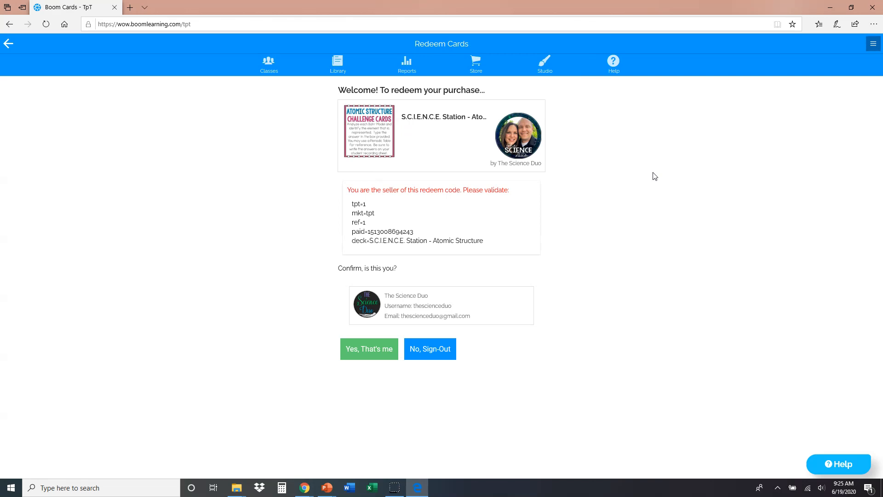
mouse_move(506, 212)
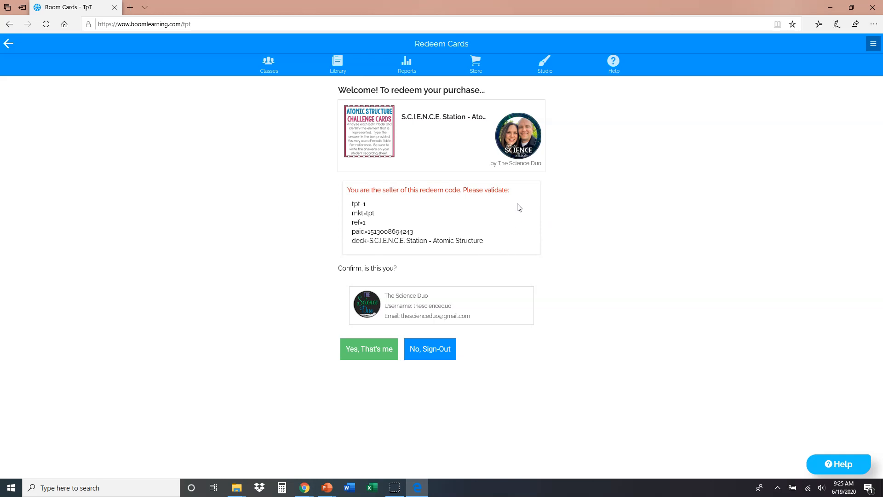
mouse_move(528, 240)
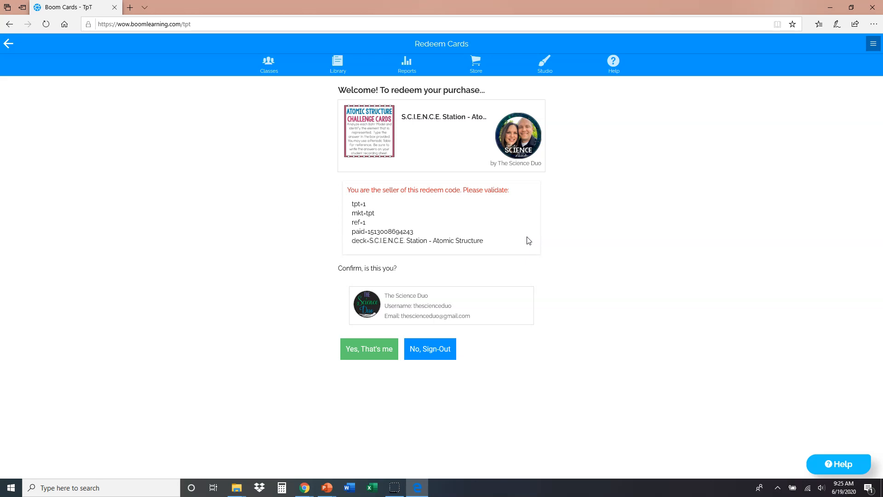
mouse_move(599, 296)
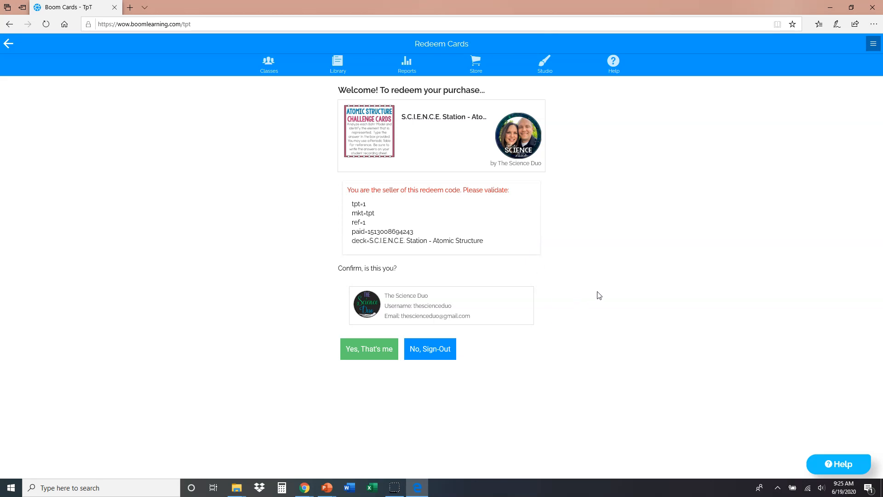
mouse_move(527, 423)
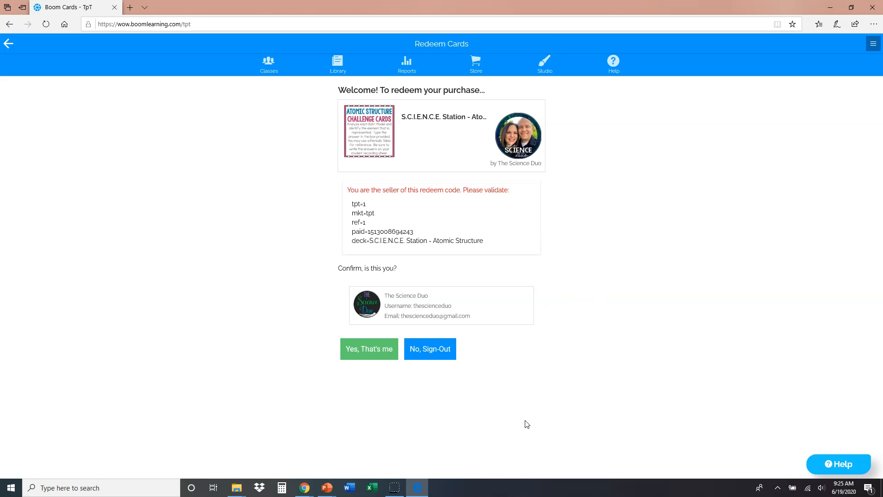
left_click(368, 348)
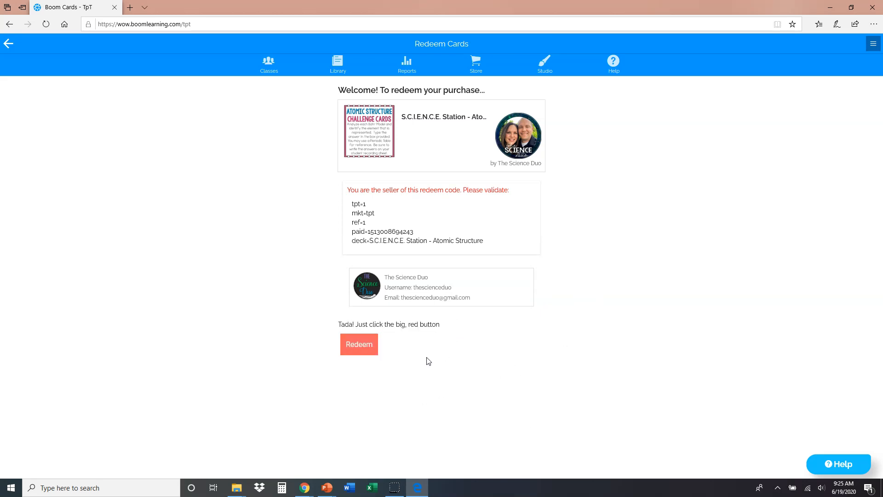
mouse_move(651, 298)
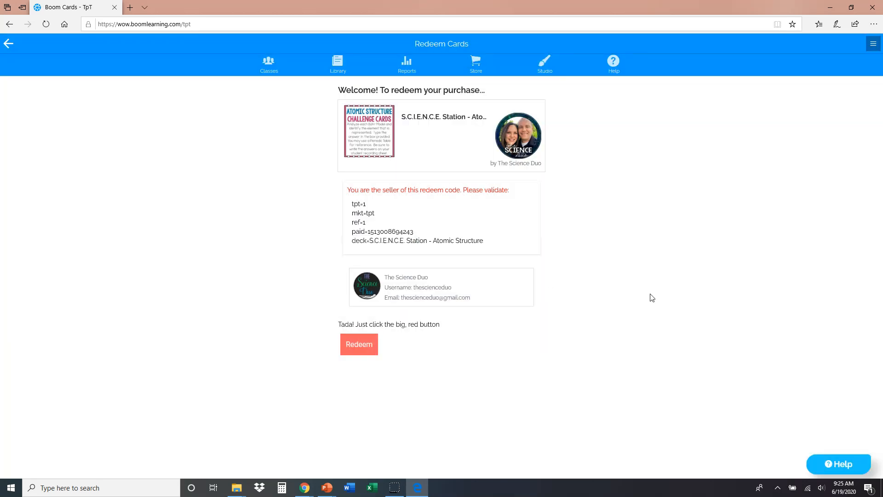
mouse_move(642, 295)
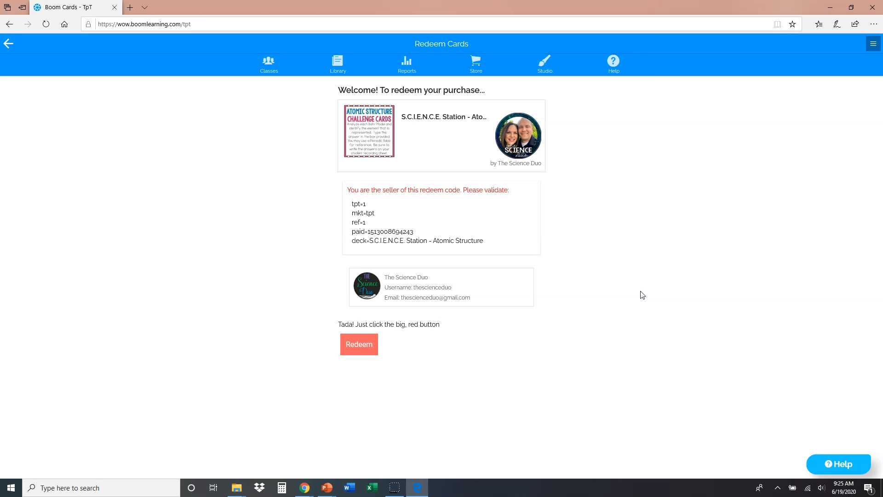
mouse_move(641, 268)
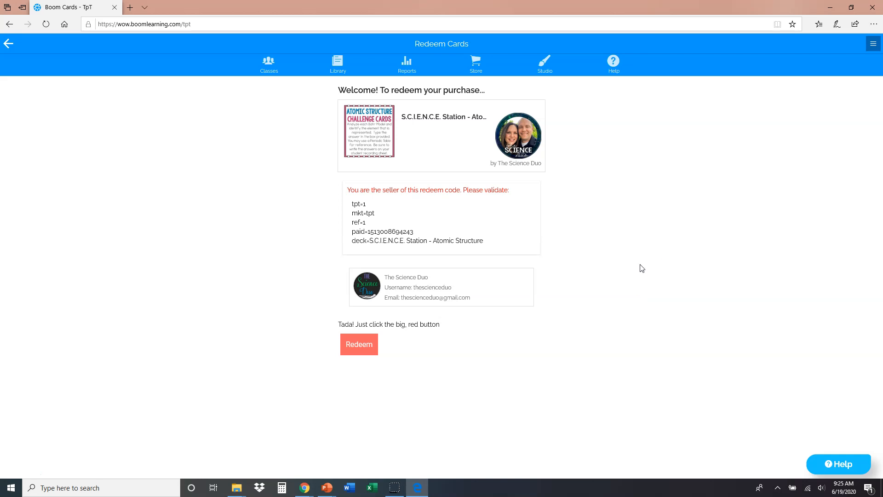
mouse_move(600, 226)
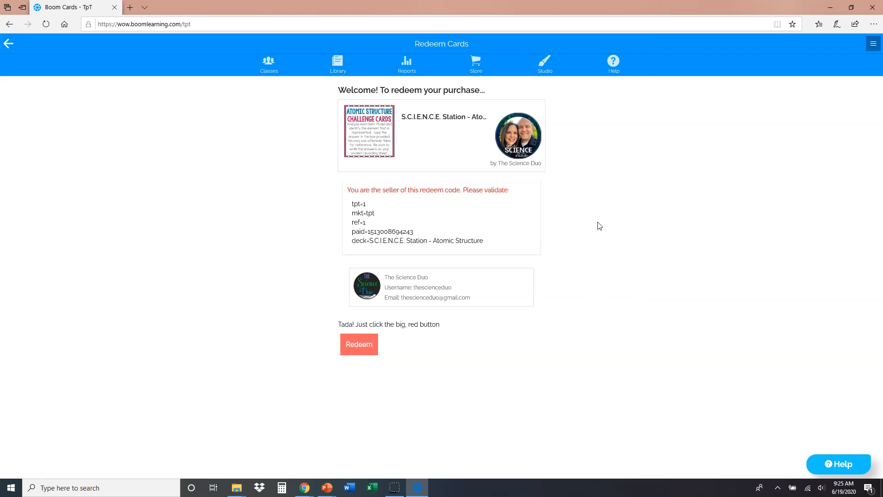
mouse_move(482, 411)
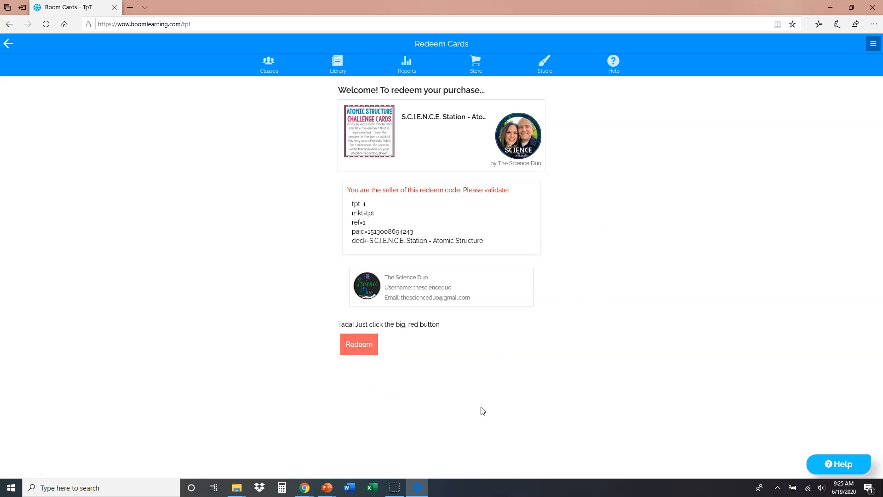
mouse_move(592, 392)
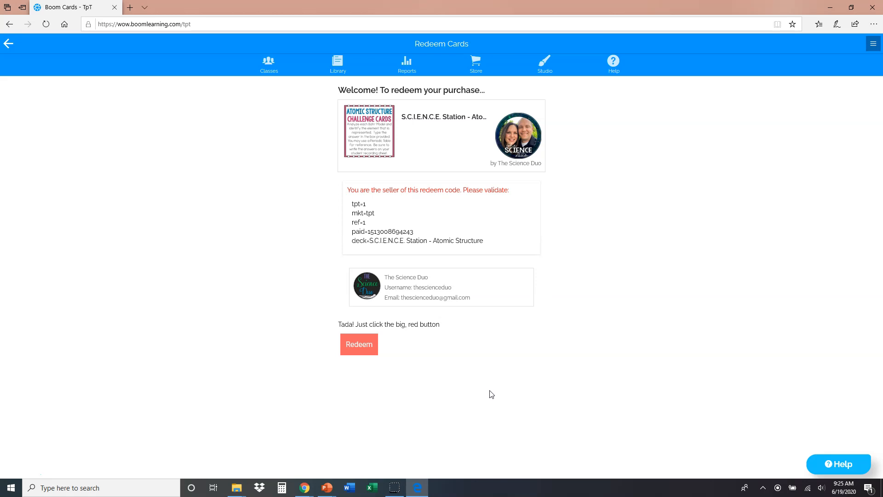
left_click(358, 344)
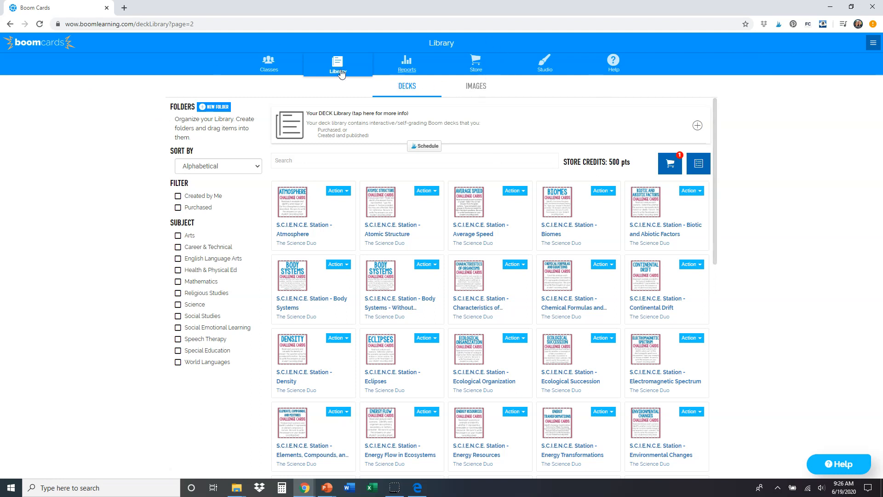
mouse_move(528, 74)
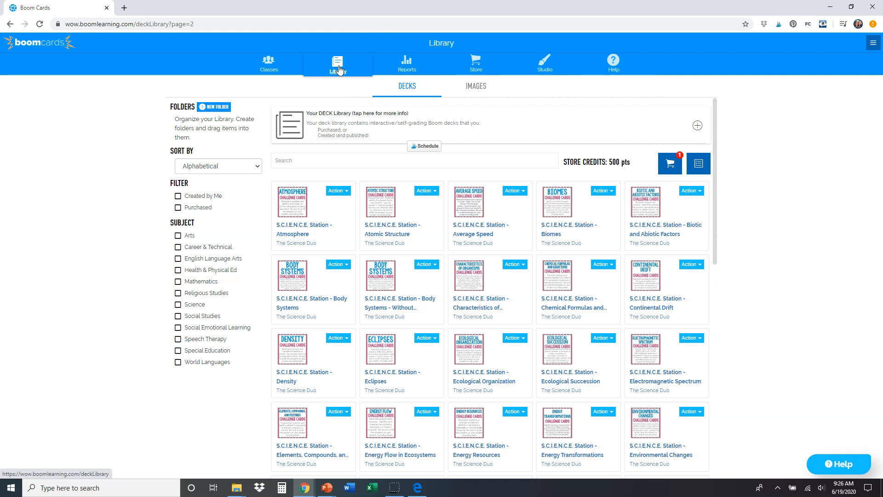
mouse_move(750, 334)
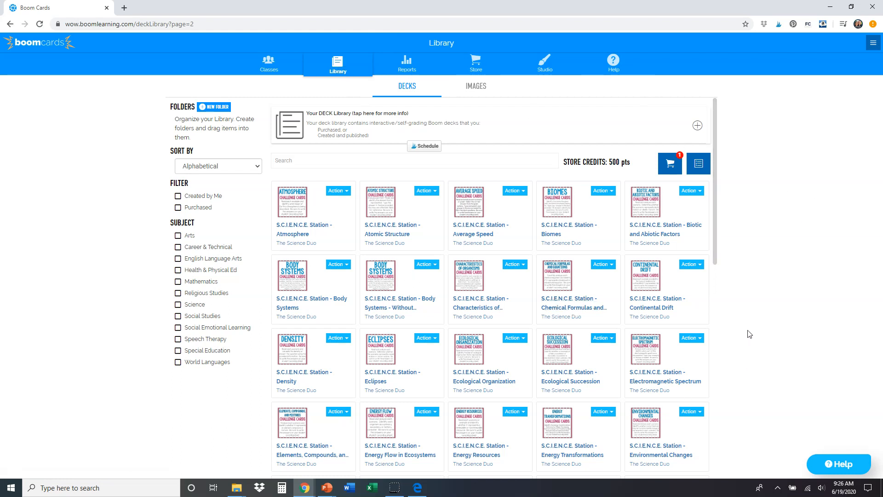
mouse_move(754, 334)
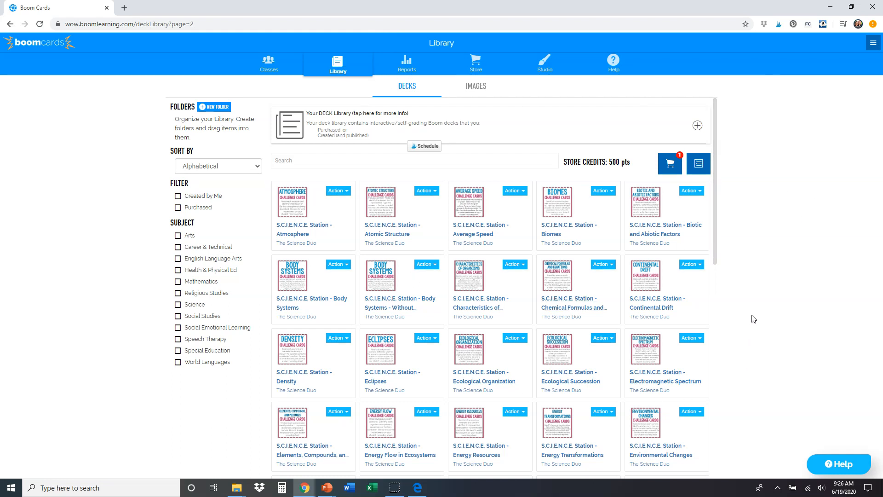
mouse_move(712, 305)
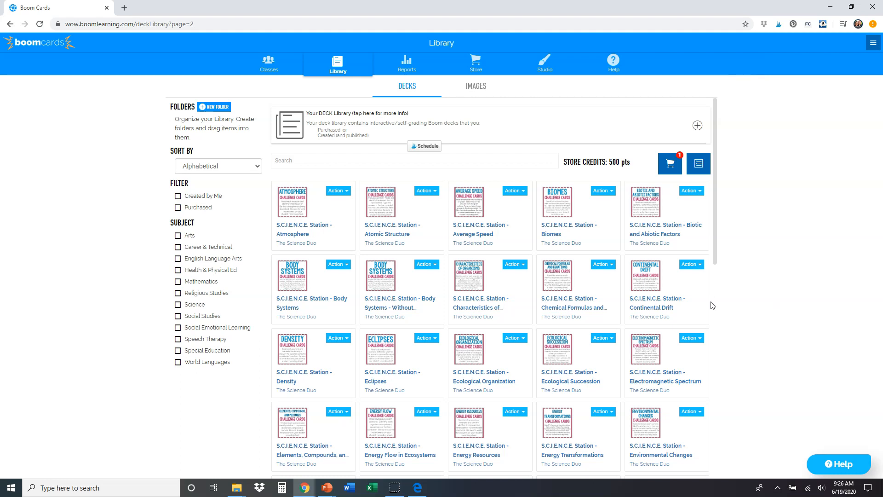
mouse_move(456, 247)
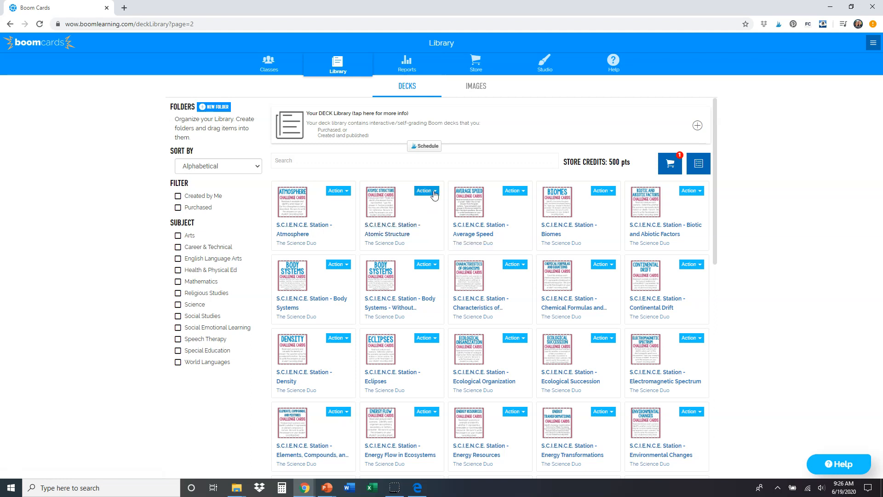
Step: Show the Action menu for the Atomic Structure deck with Assign, Fast Pin and Hyperplay Link
left_click(424, 190)
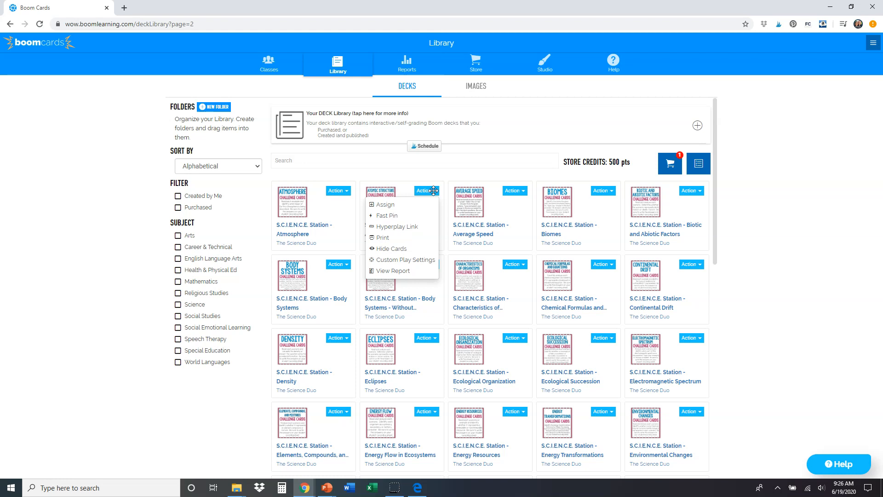
mouse_move(393, 219)
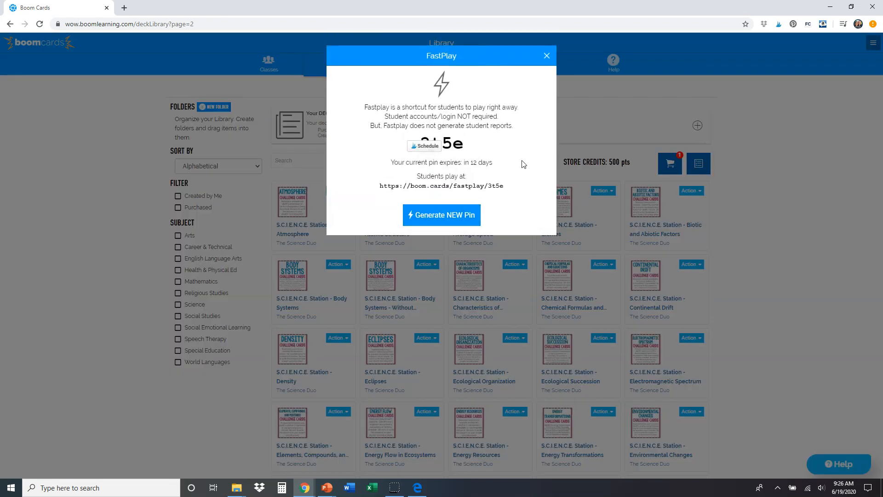
mouse_move(498, 117)
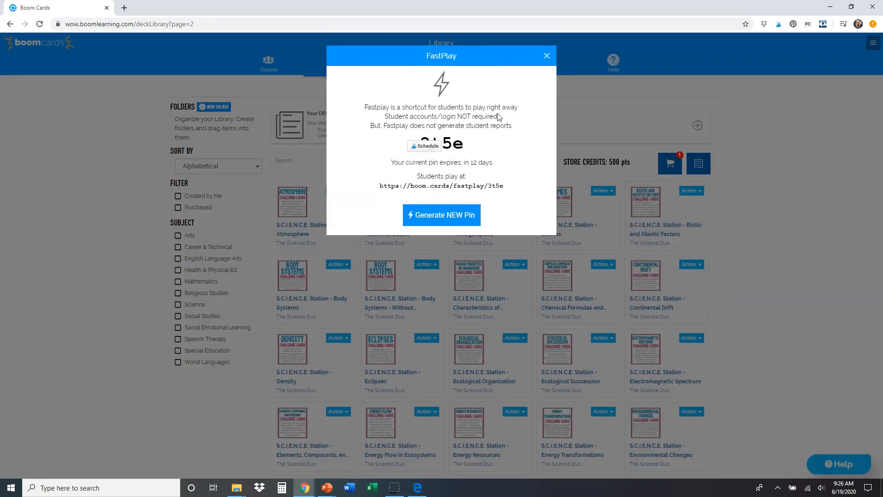
mouse_move(521, 124)
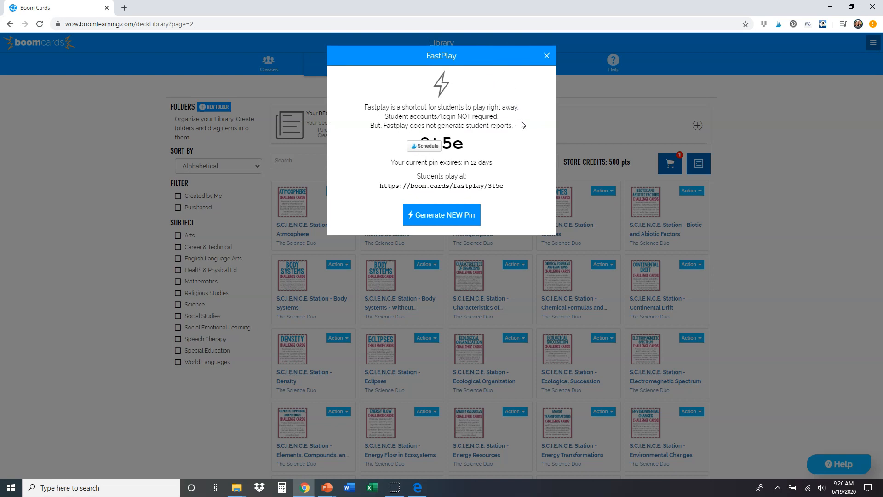
mouse_move(509, 154)
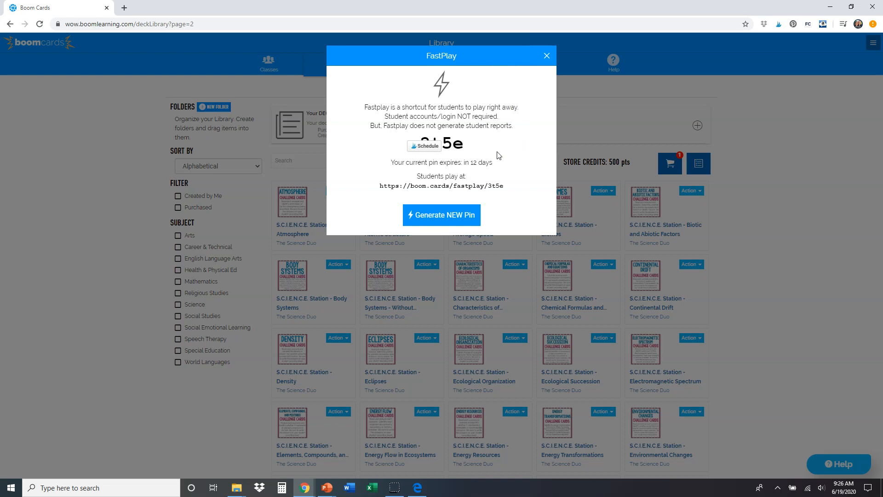
mouse_move(518, 198)
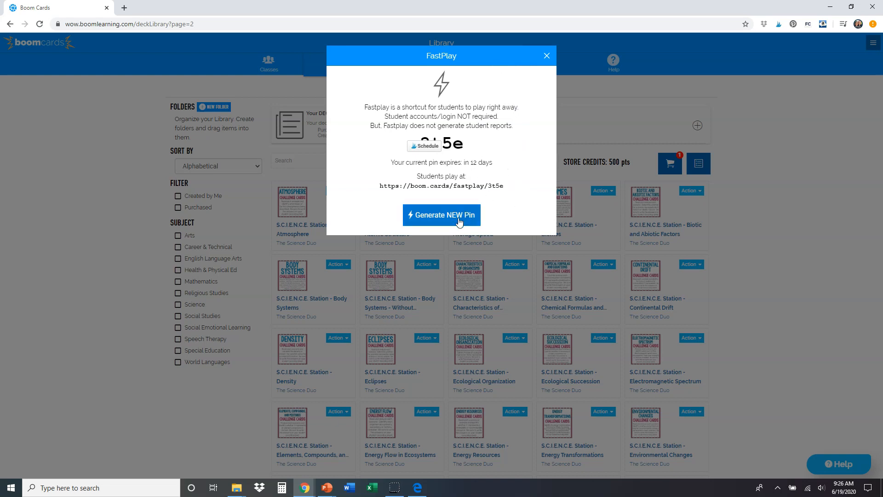
Step: Generate a new 14-day FastPlay PIN for Atomic Structure and close the dialog to the library
left_click(441, 215)
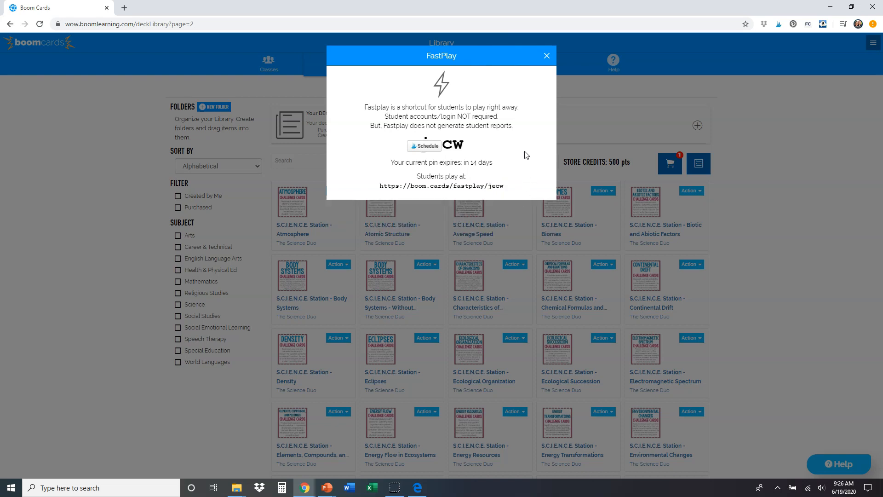
mouse_move(459, 164)
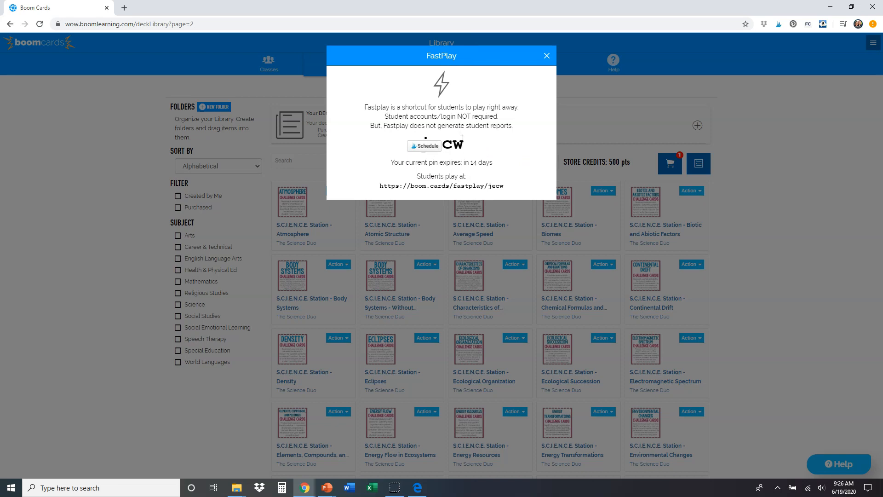
mouse_move(474, 146)
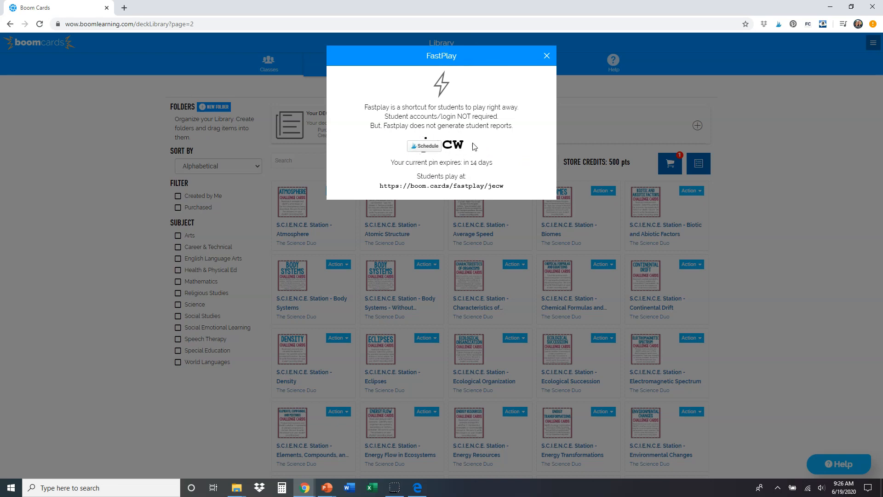
mouse_move(479, 150)
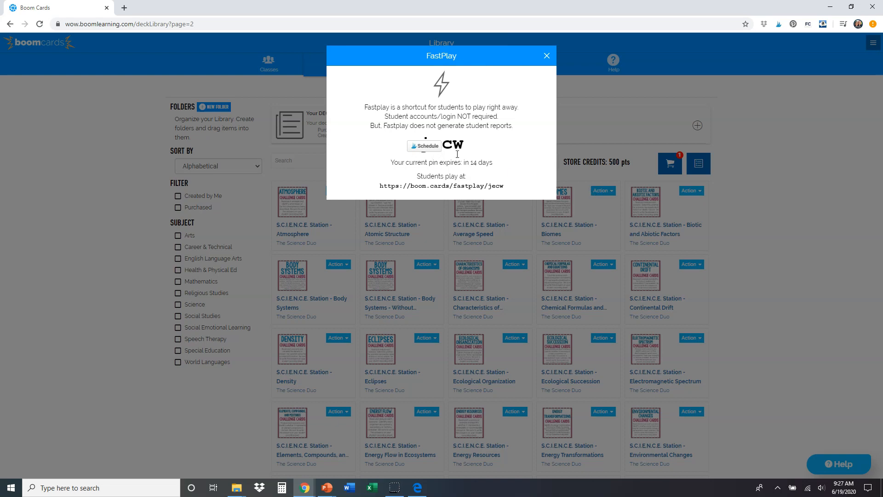
mouse_move(517, 192)
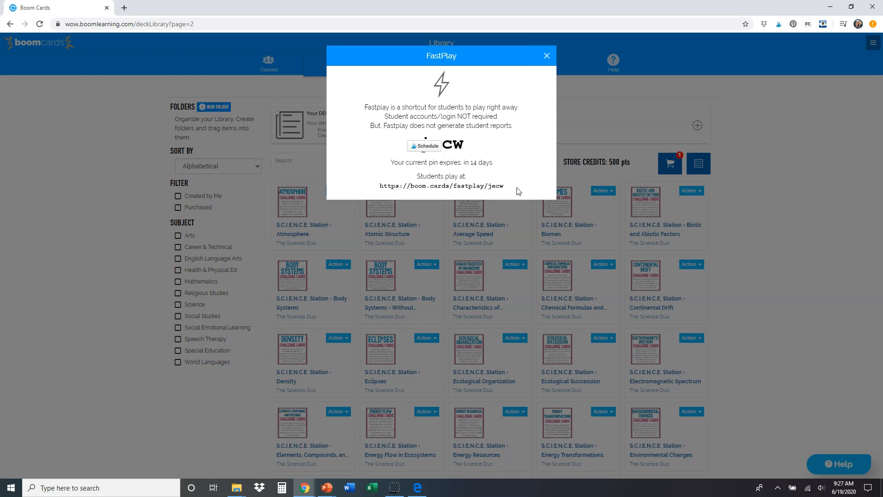
mouse_move(505, 175)
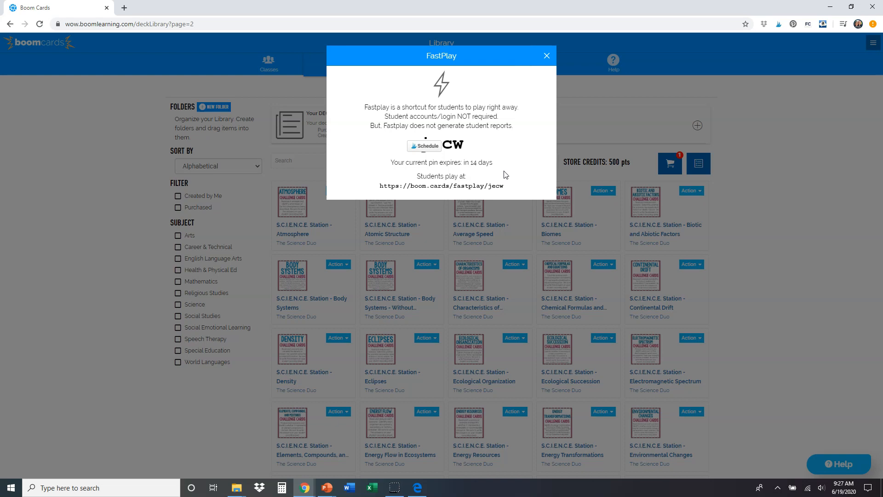
mouse_move(453, 184)
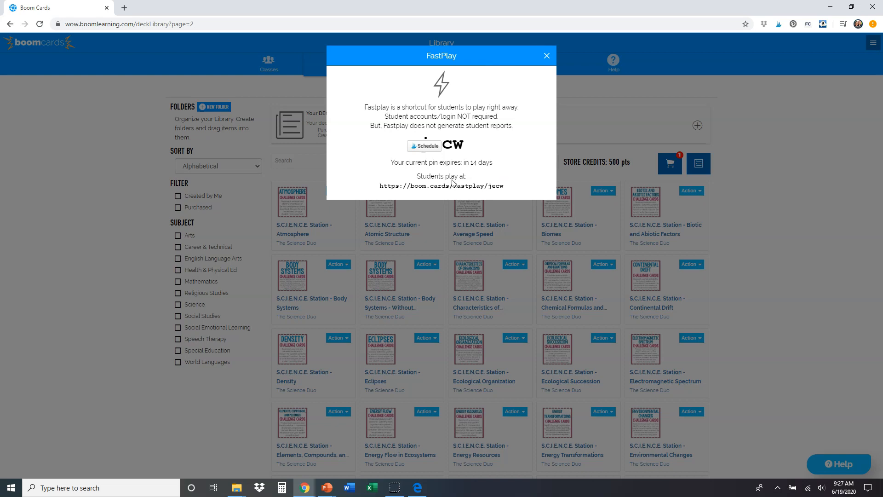
mouse_move(481, 169)
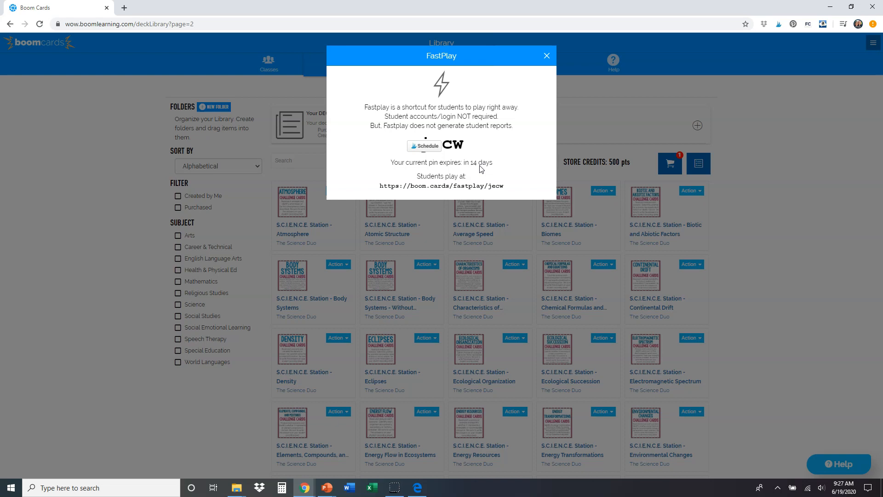
left_click(545, 56)
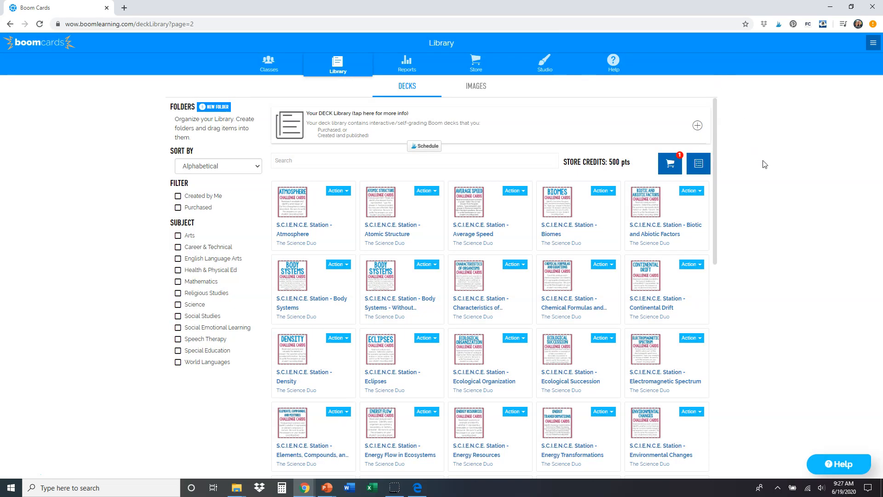
mouse_move(478, 308)
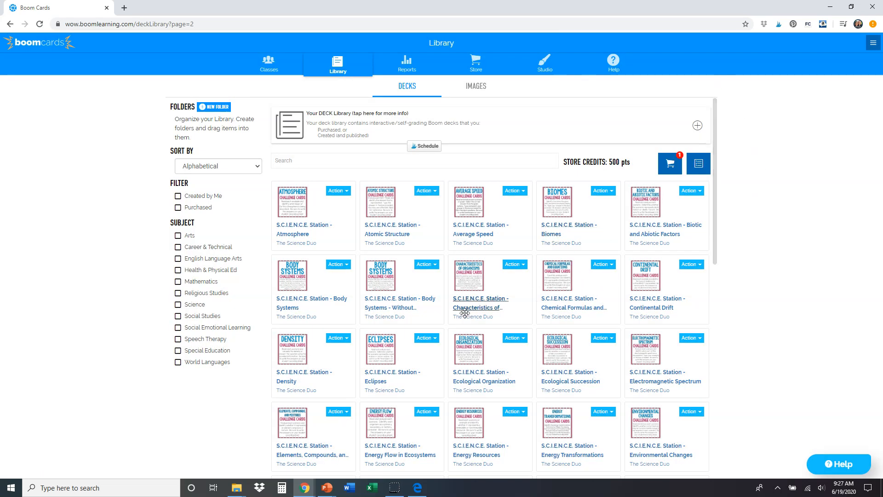
mouse_move(485, 426)
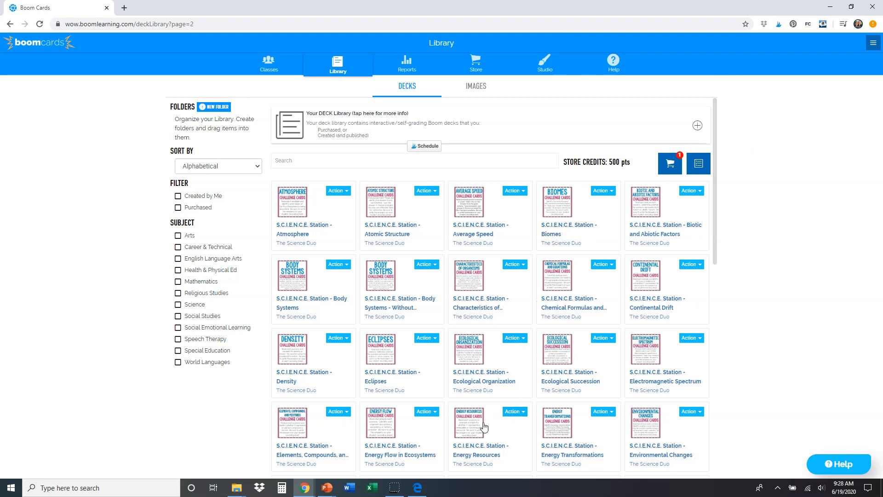
Step: Choose Fast Pin on the Energy Flow in Ecosystems deck and generate its 14-day PIN
left_click(423, 412)
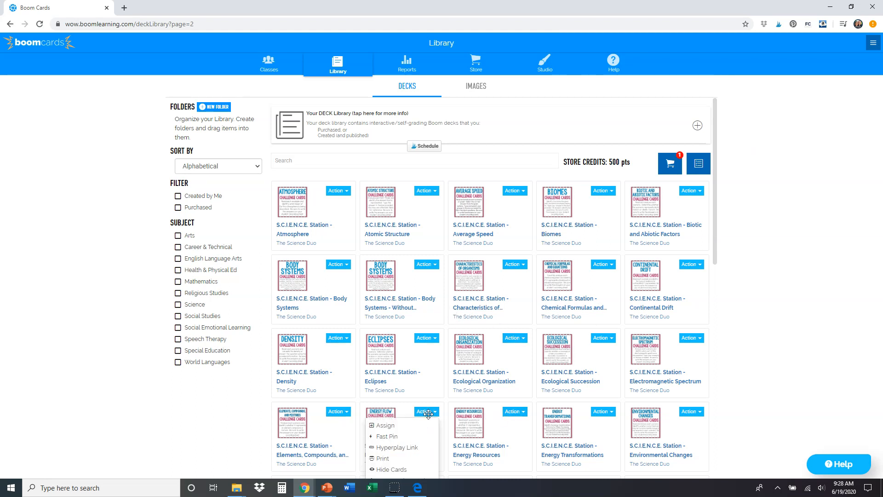
left_click(387, 435)
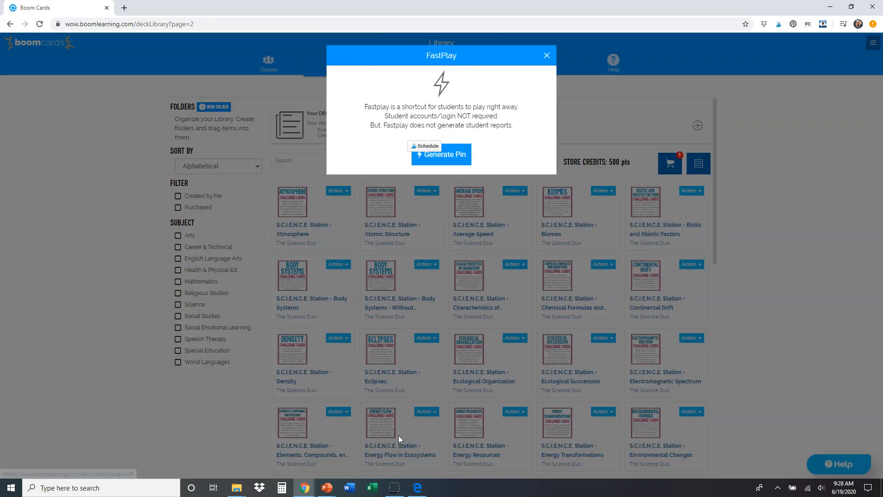
mouse_move(441, 154)
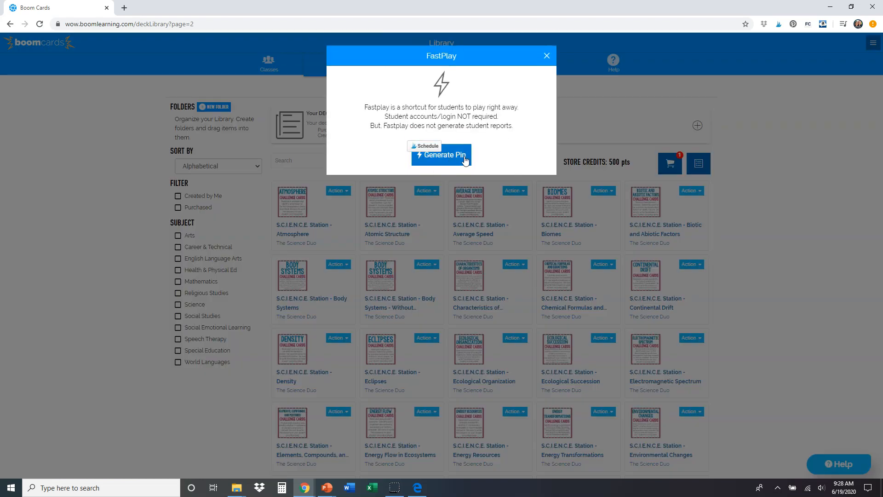
left_click(440, 156)
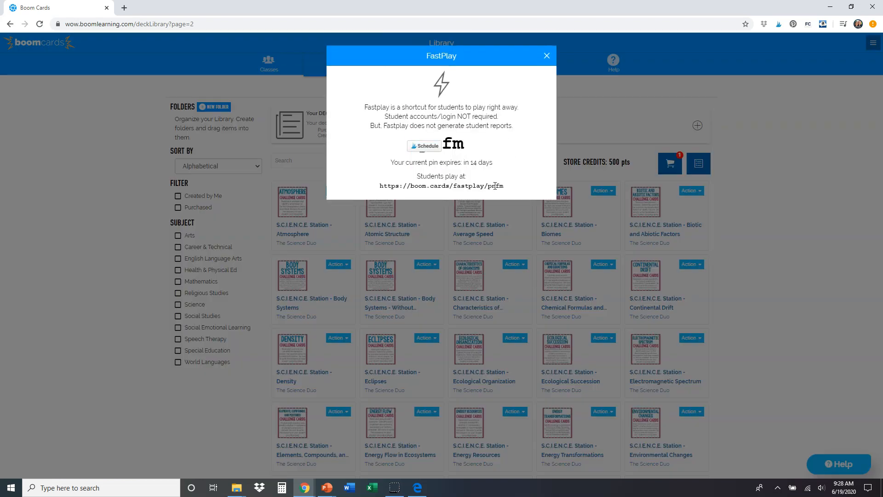